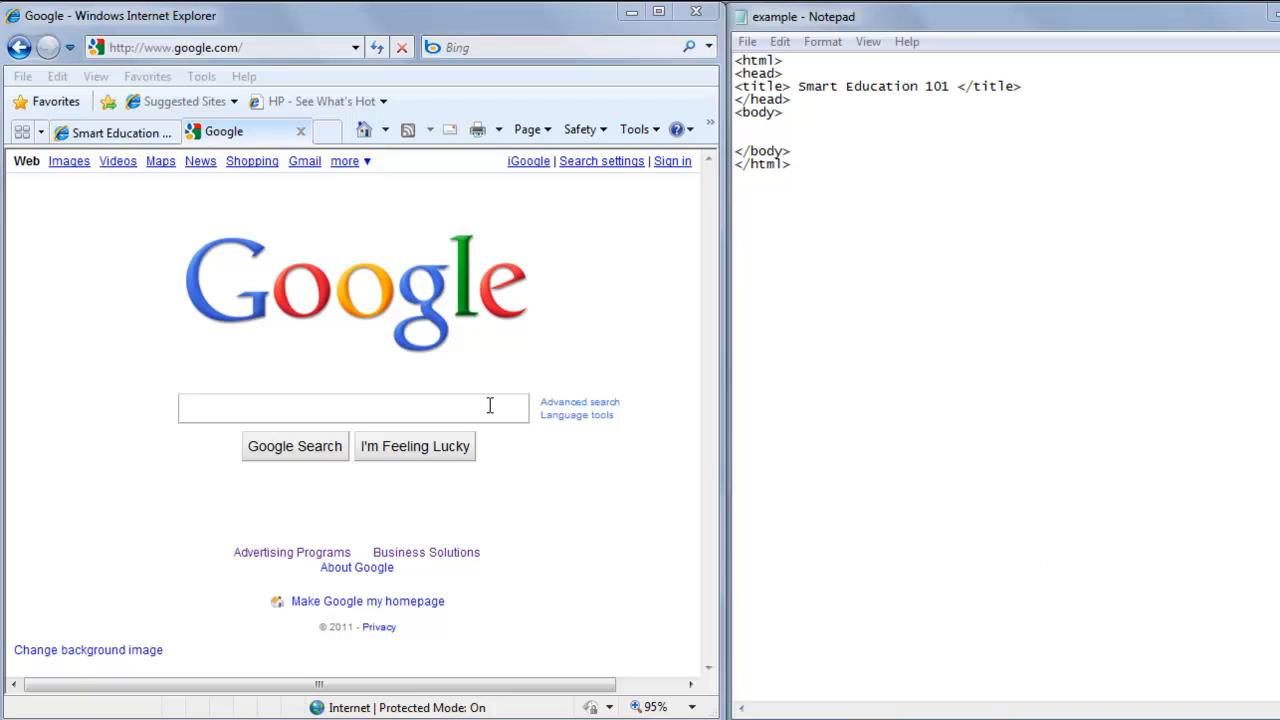
# - Search Google for 'basketball' and switch to the image results
pyautogui.write('b')
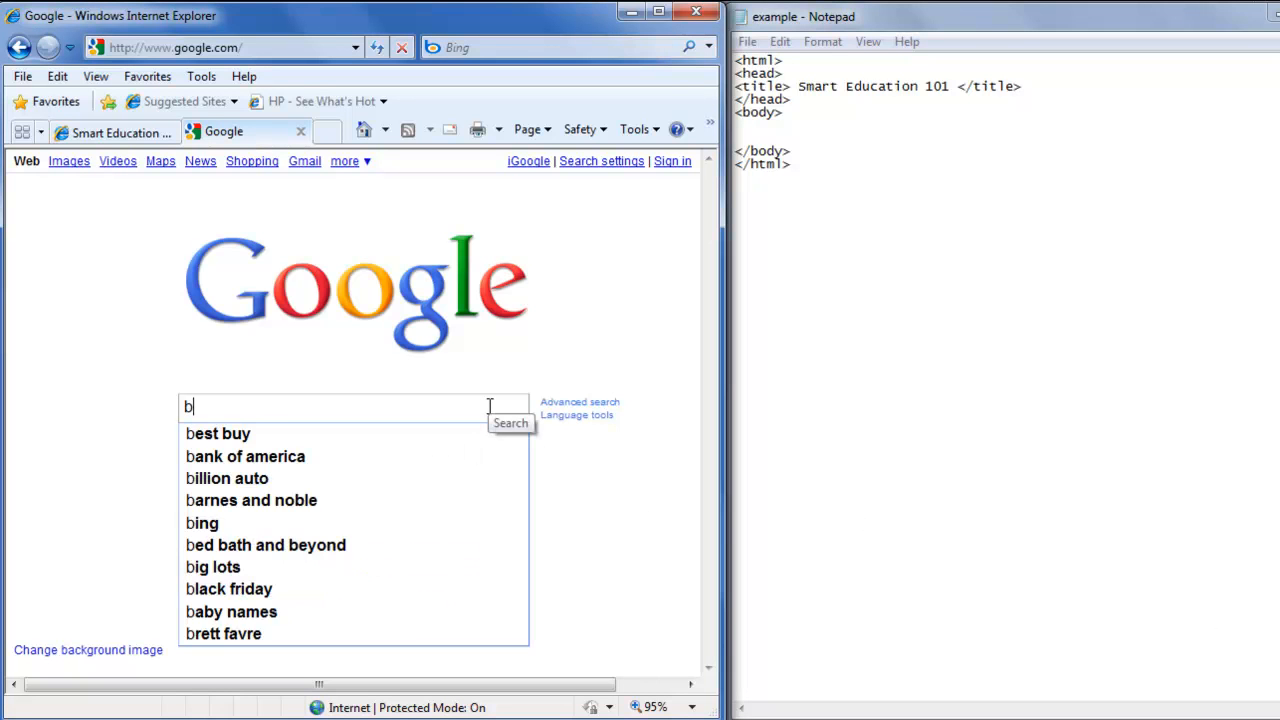
pyautogui.write('asket')
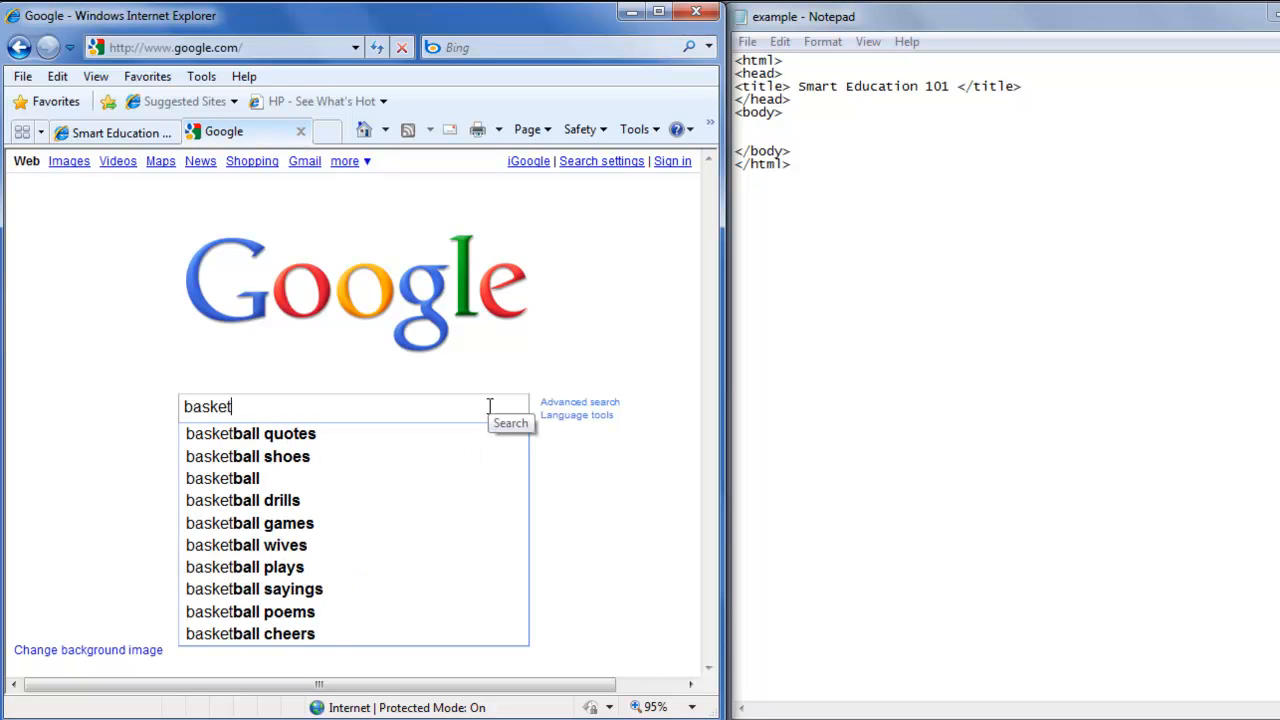
pyautogui.write('ball')
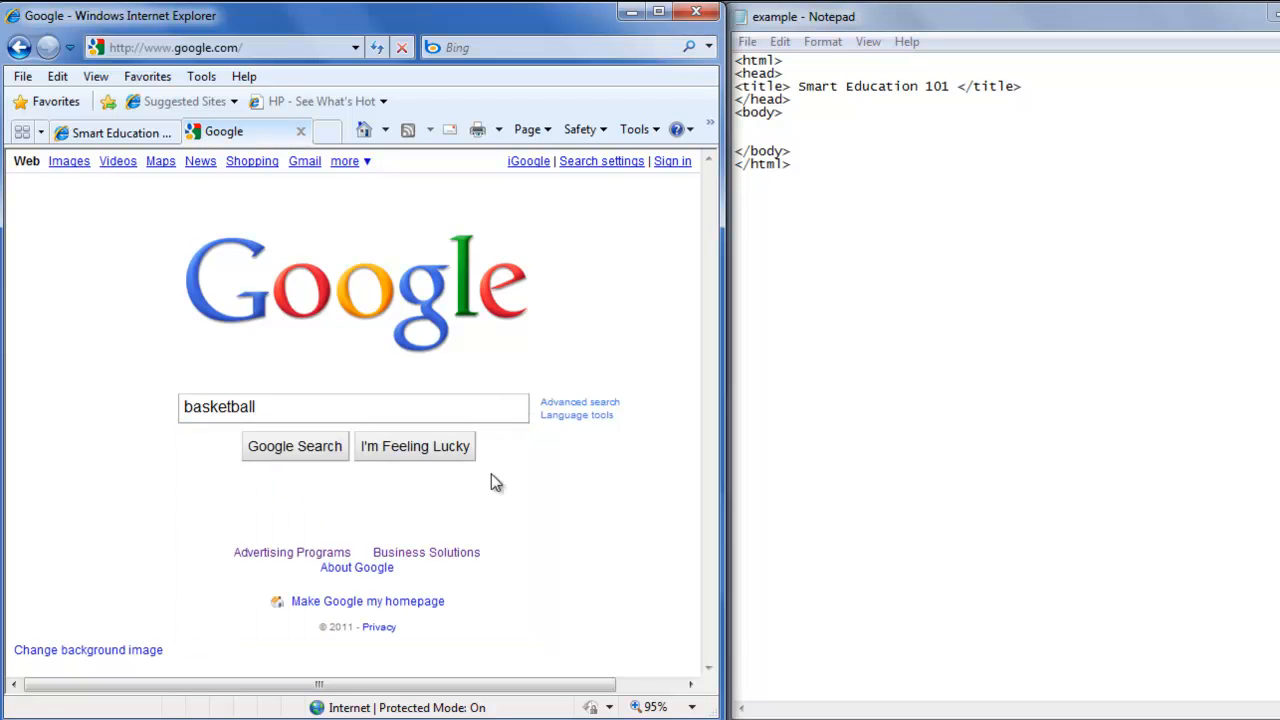
pyautogui.click(294, 446)
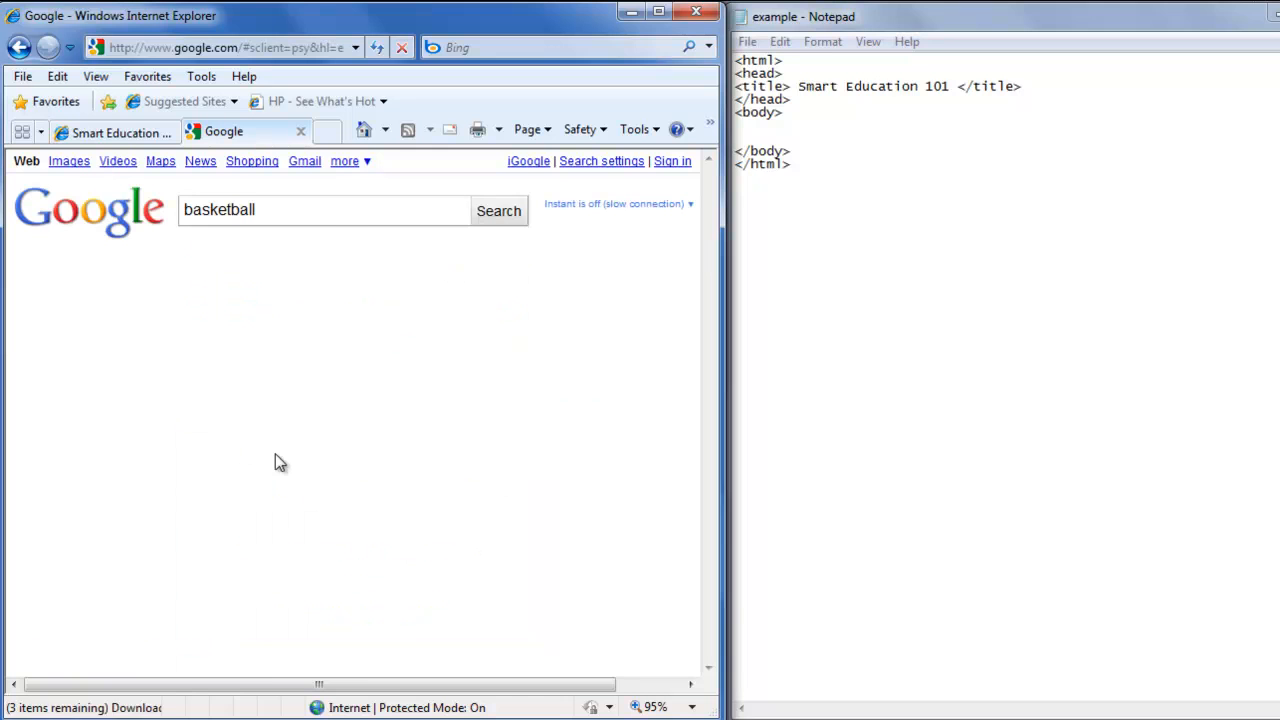
pyautogui.click(498, 210)
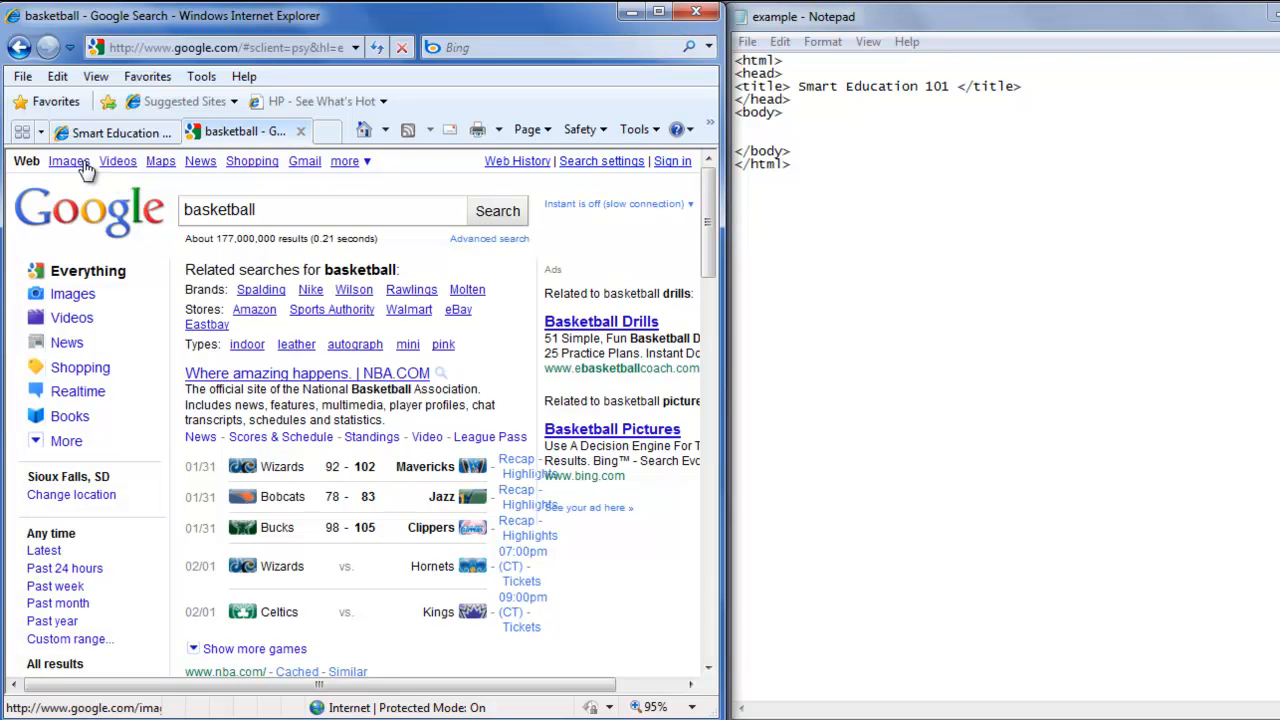
pyautogui.click(68, 160)
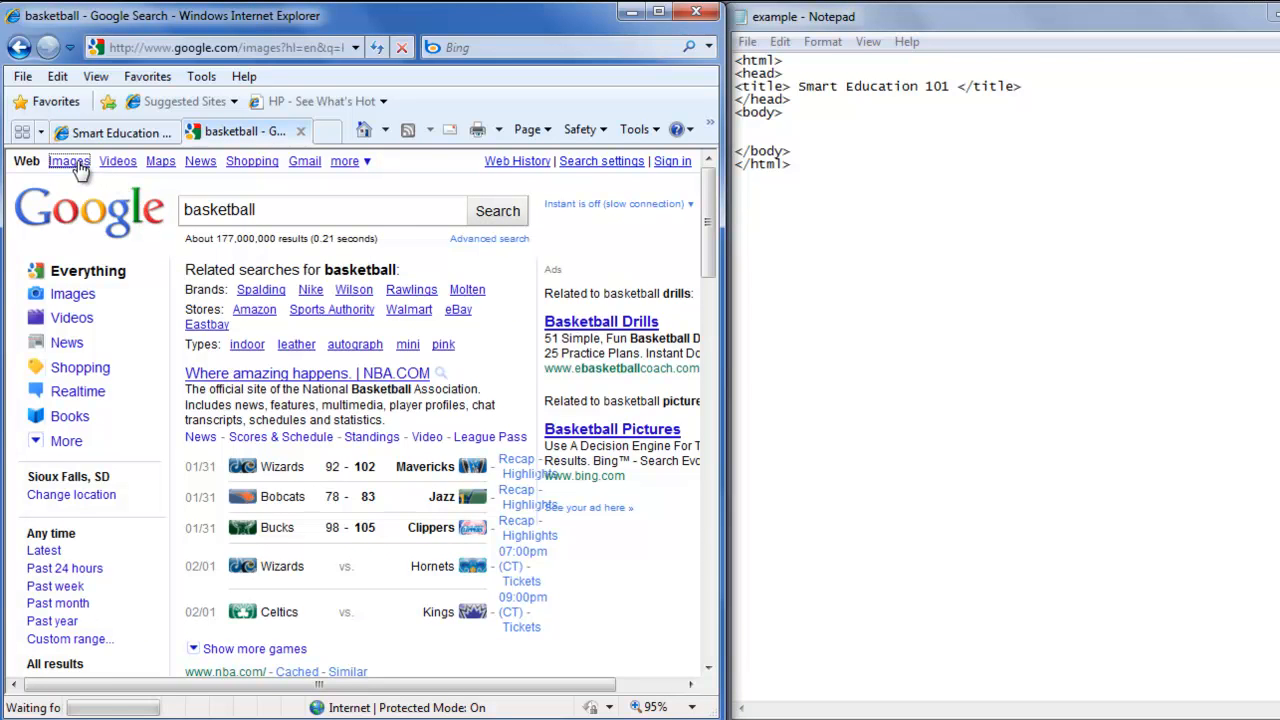
pyautogui.click(68, 160)
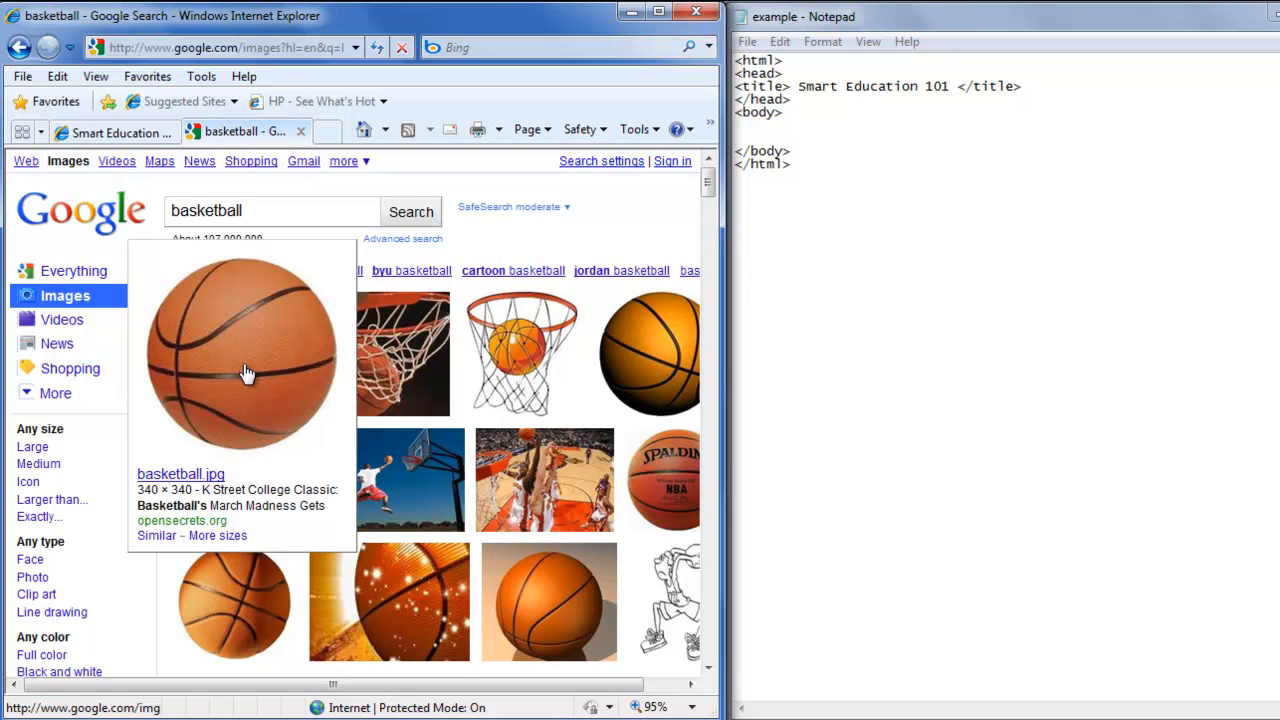
pyautogui.moveTo(248, 360)
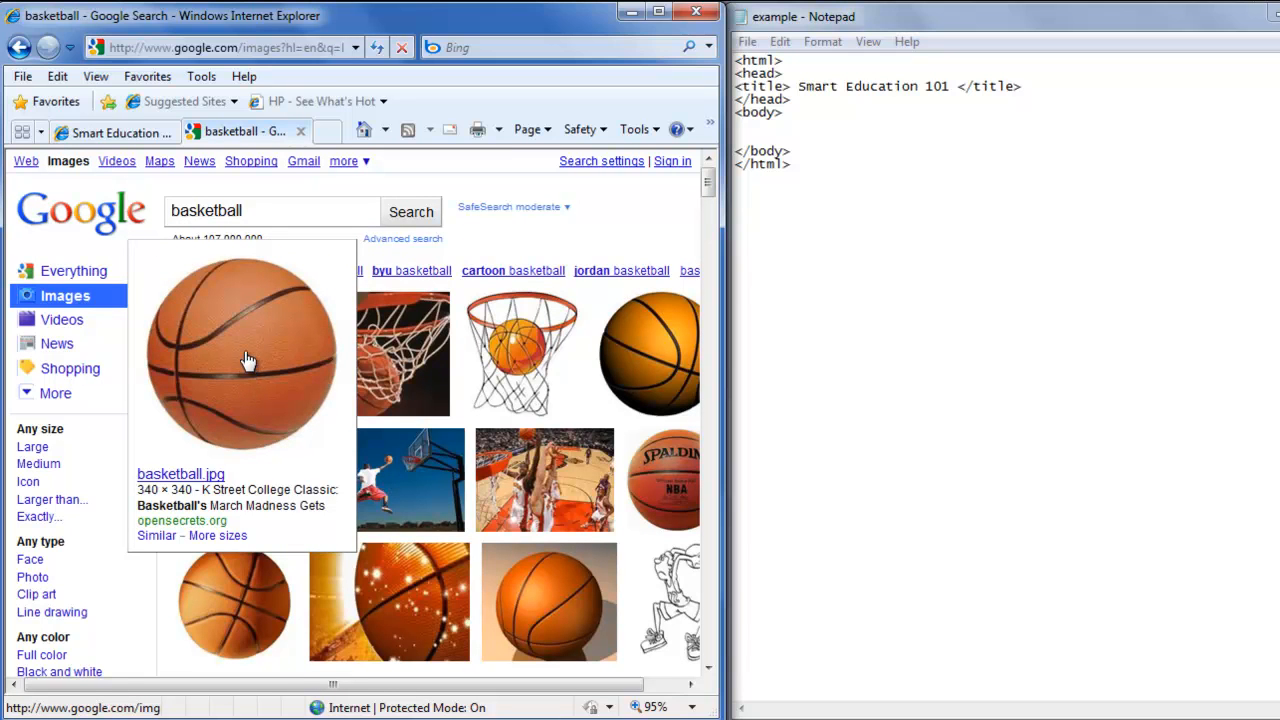
pyautogui.moveTo(260, 352)
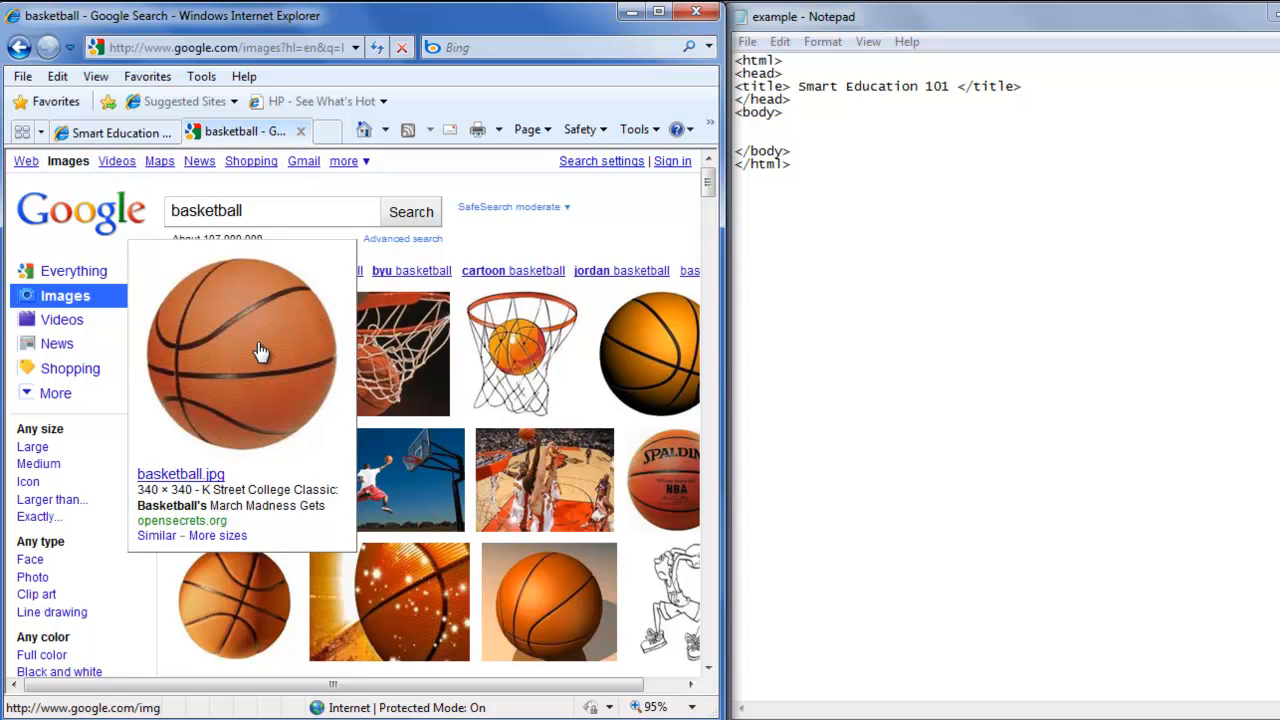
# - Save the orange basketball picture to Documents as basketball.jpg via Save Picture As
pyautogui.rightClick(260, 350)
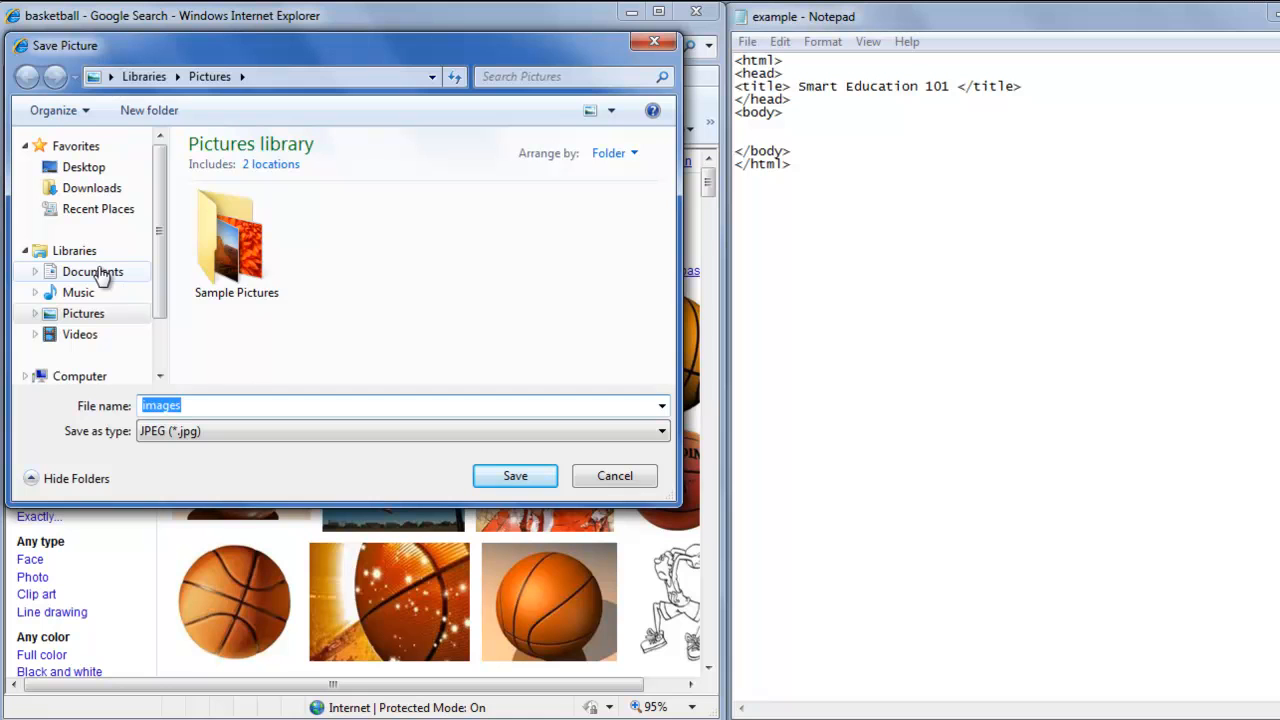
pyautogui.click(92, 272)
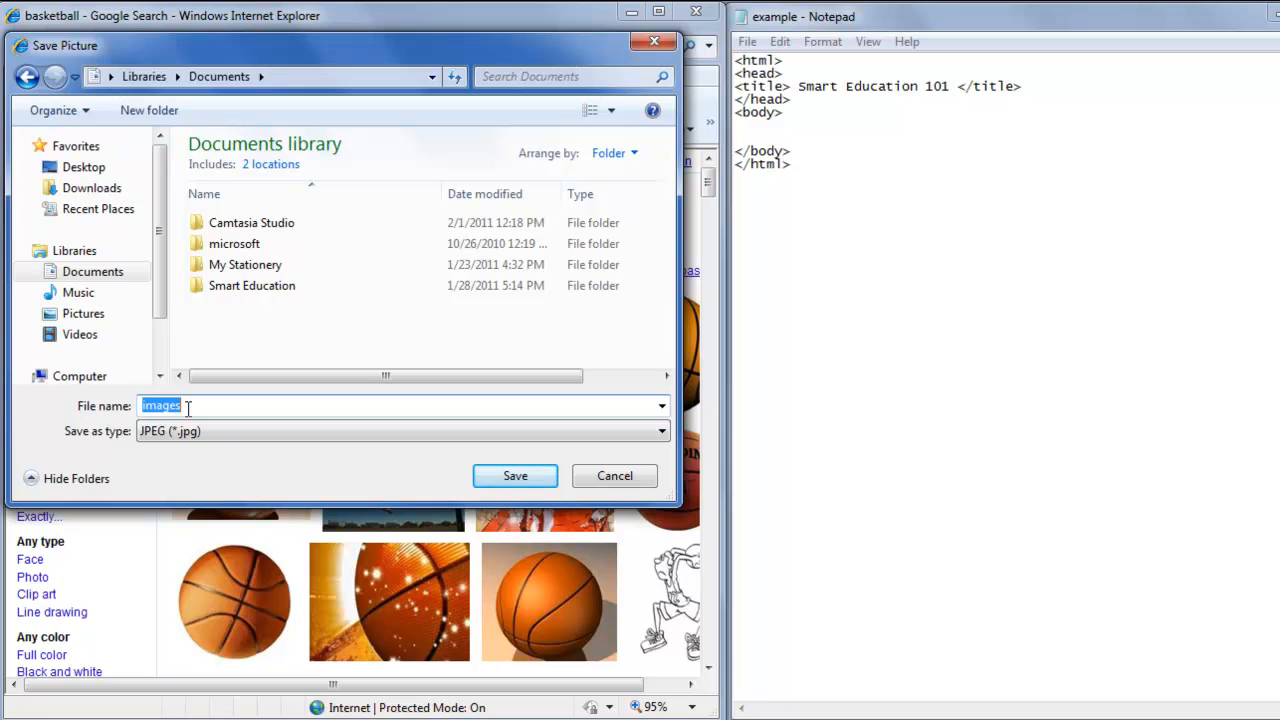
pyautogui.press('Delete')
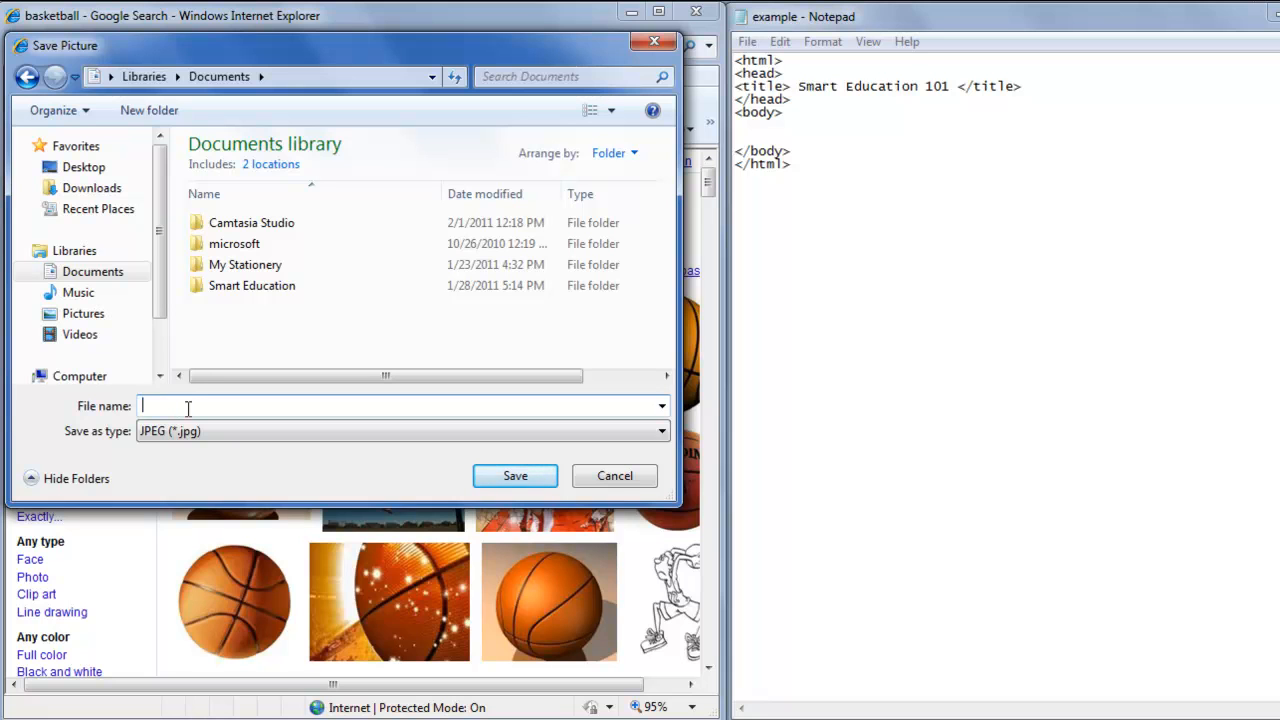
pyautogui.write('basketball')
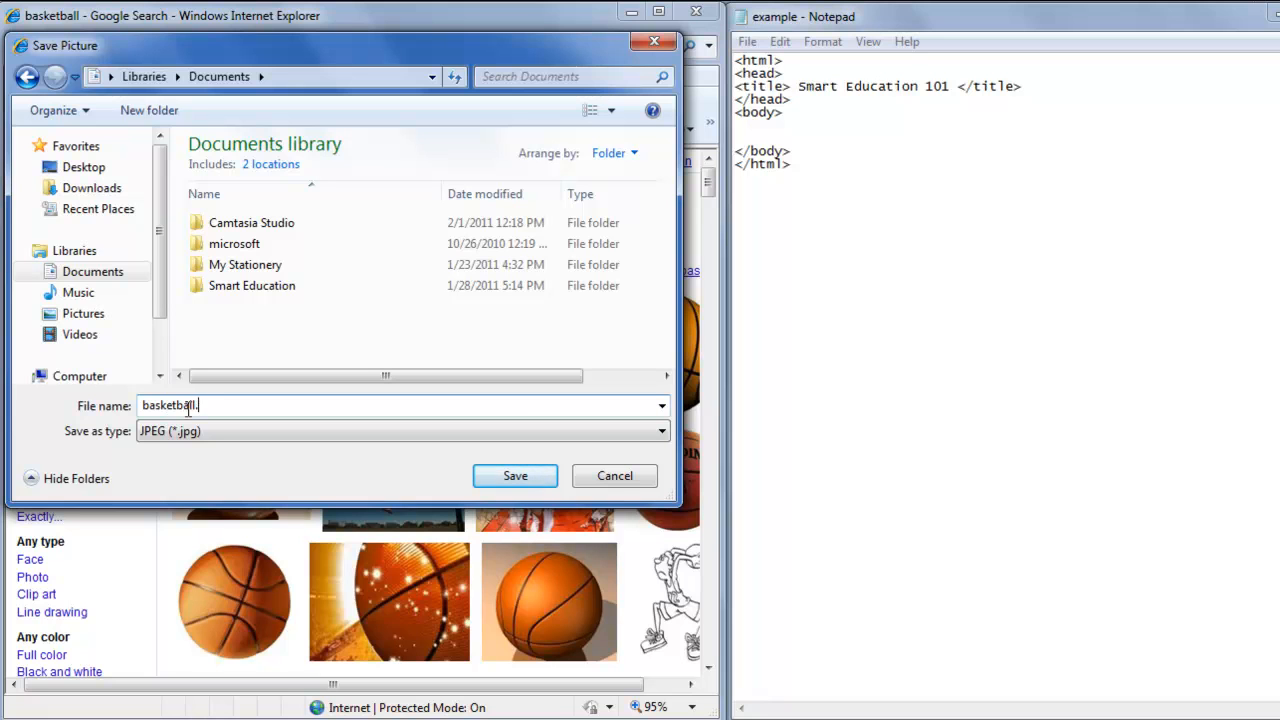
pyautogui.write('jp')
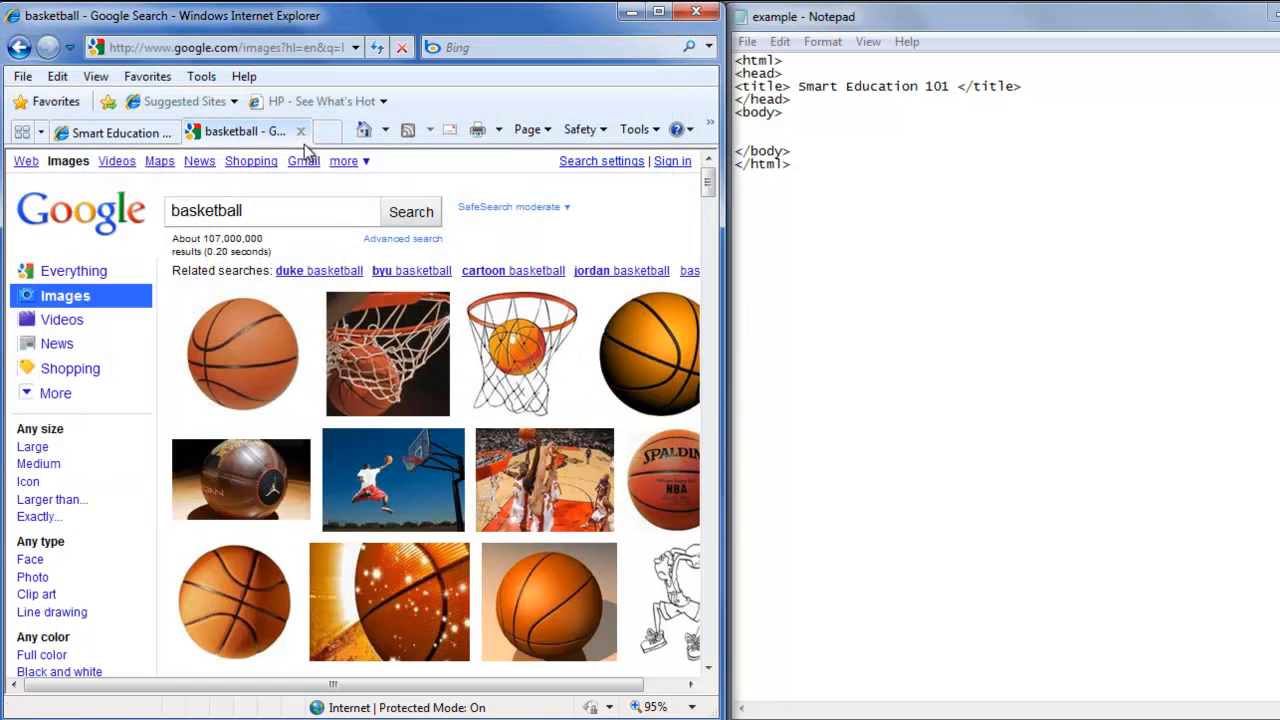
# - Write <img src="basketball.jpg"> between the body tags of the HTML file
pyautogui.click(116, 132)
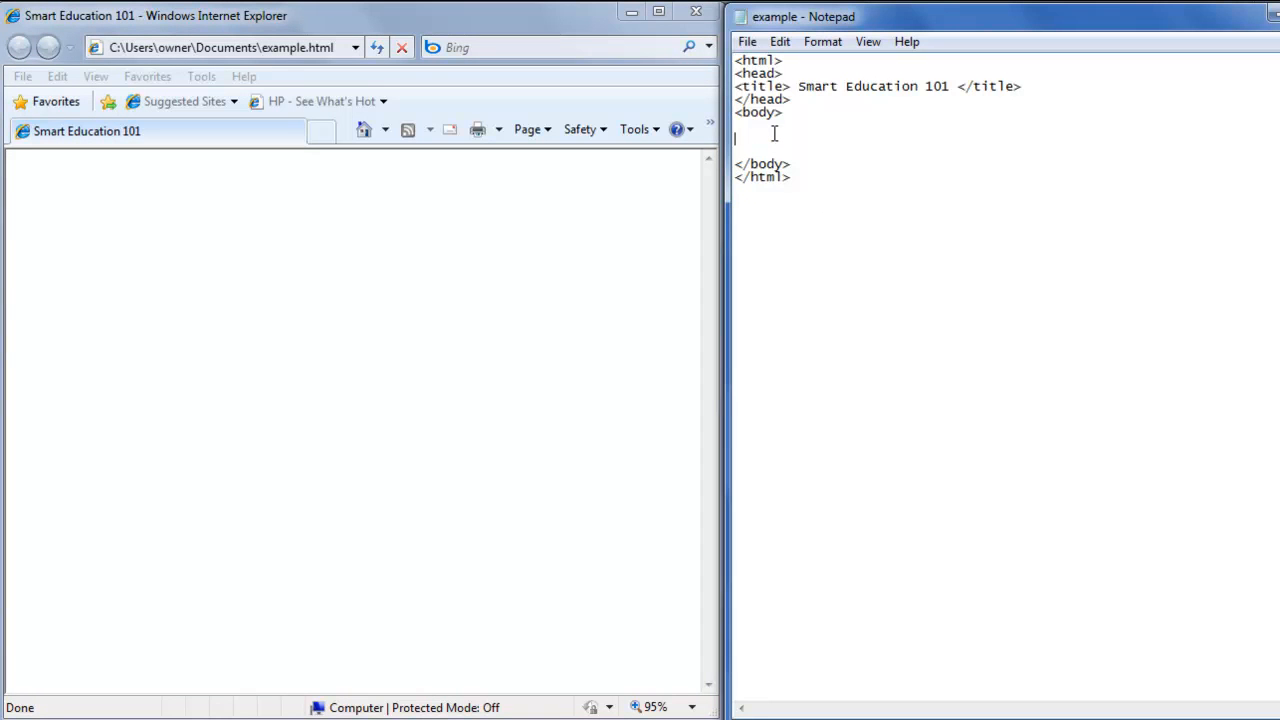
pyautogui.write('<im')
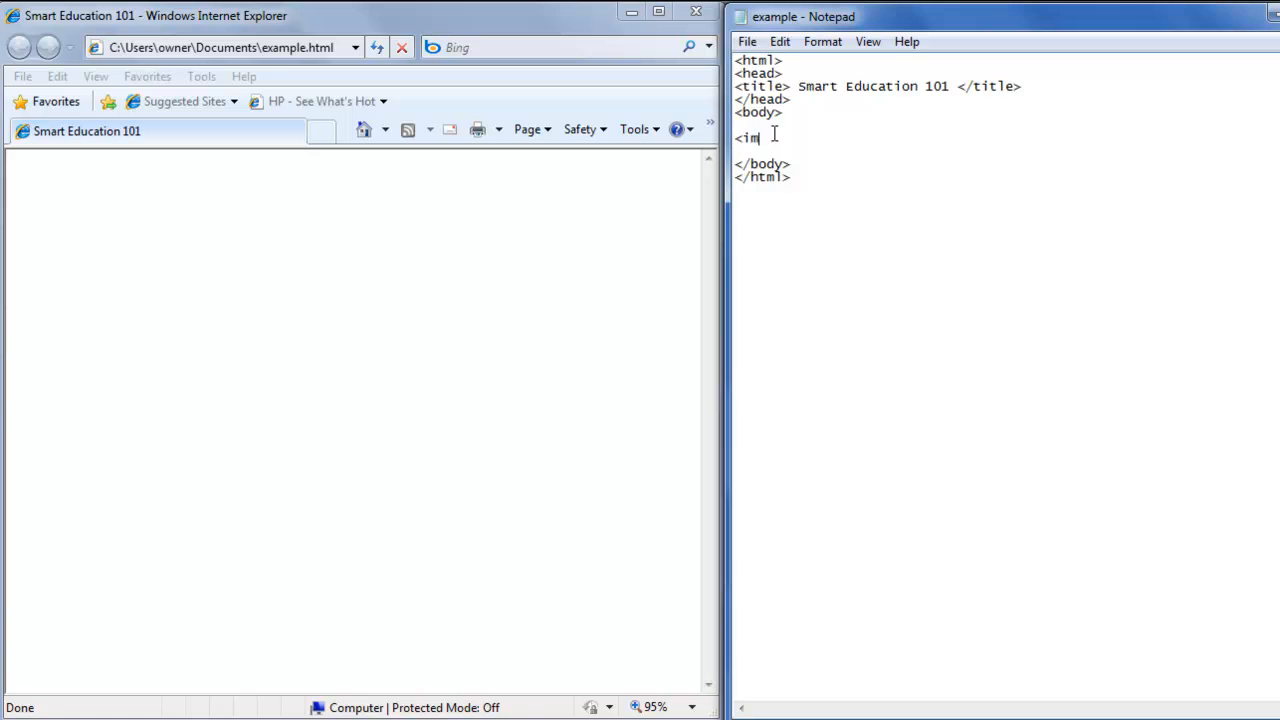
pyautogui.write('g src')
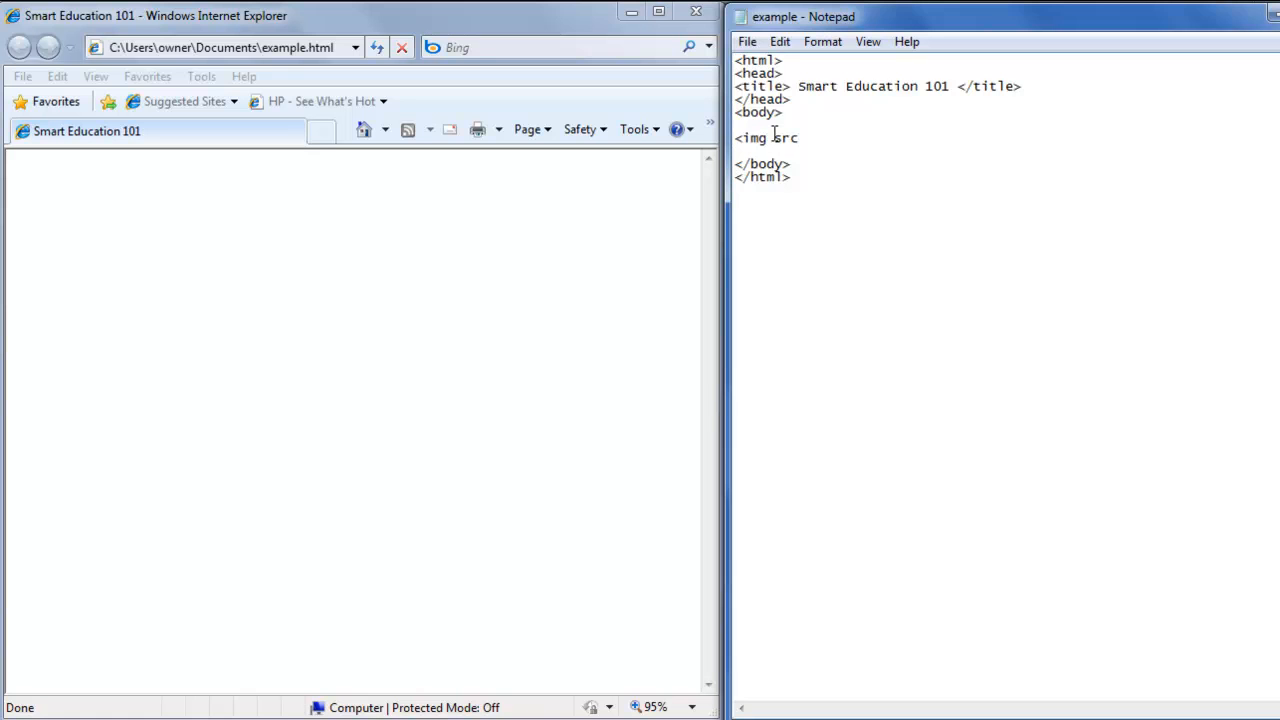
pyautogui.write('="')
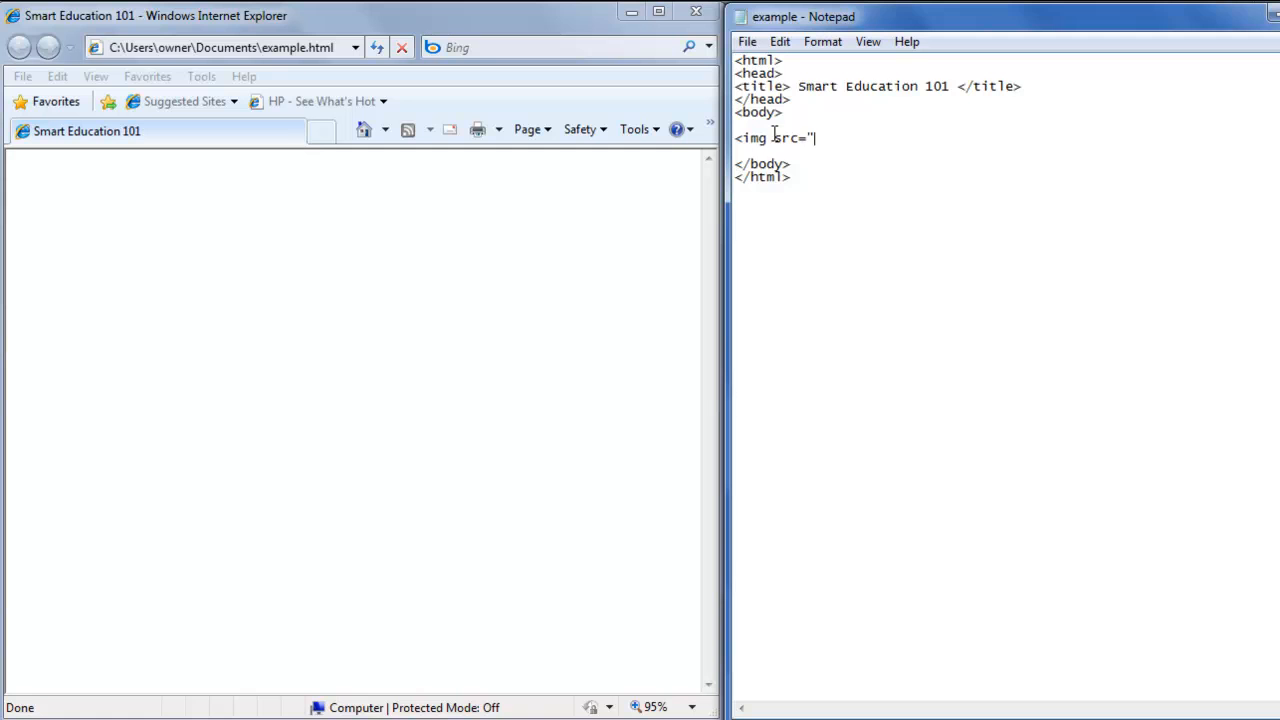
pyautogui.write('b')
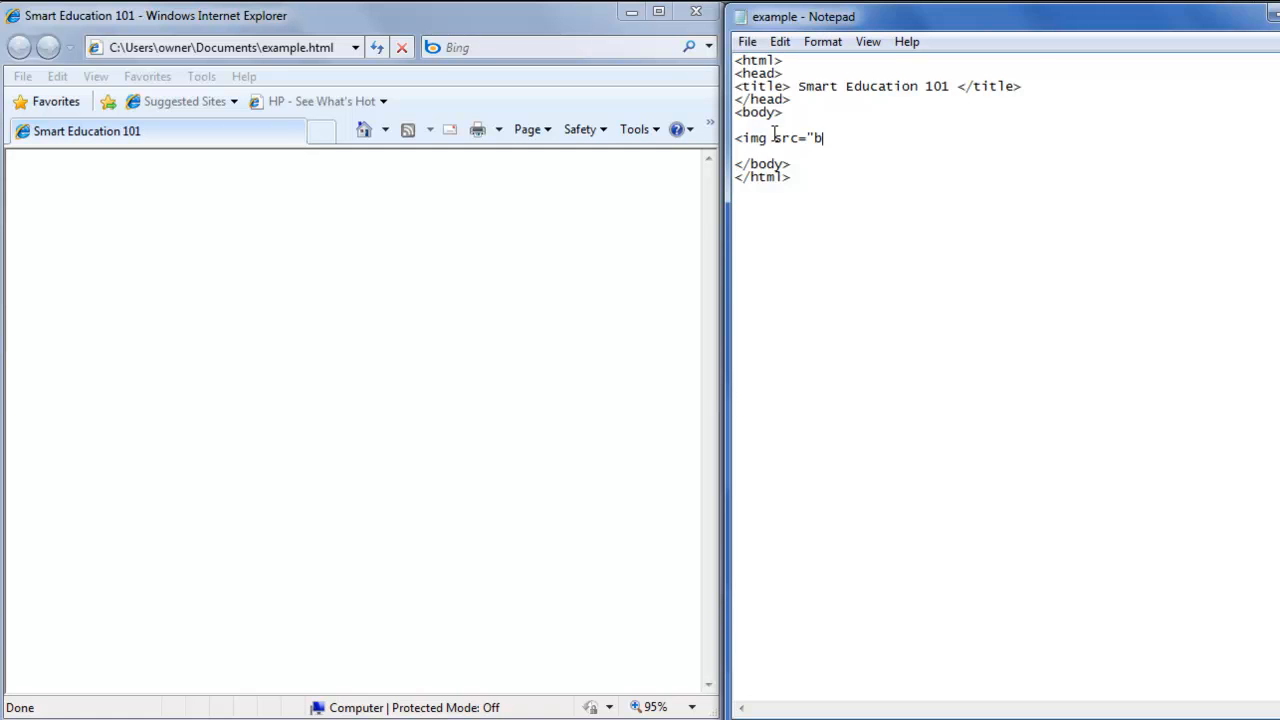
pyautogui.write('asket')
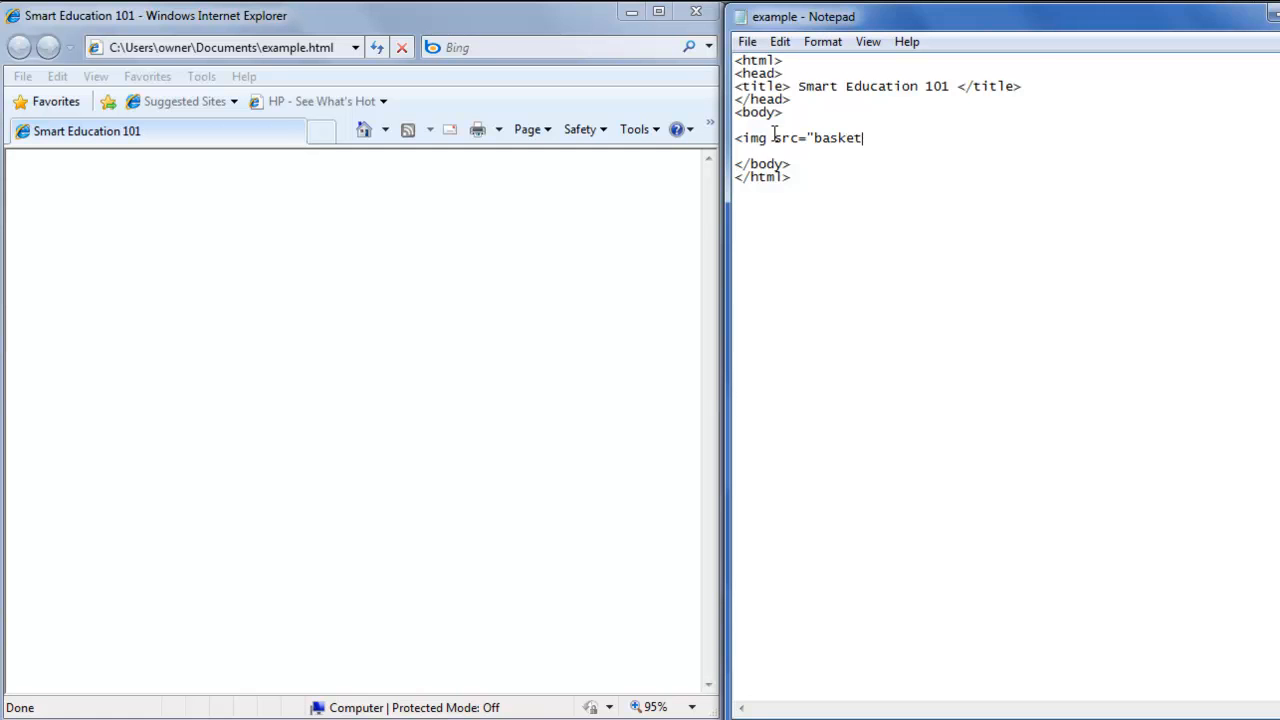
pyautogui.write('ball')
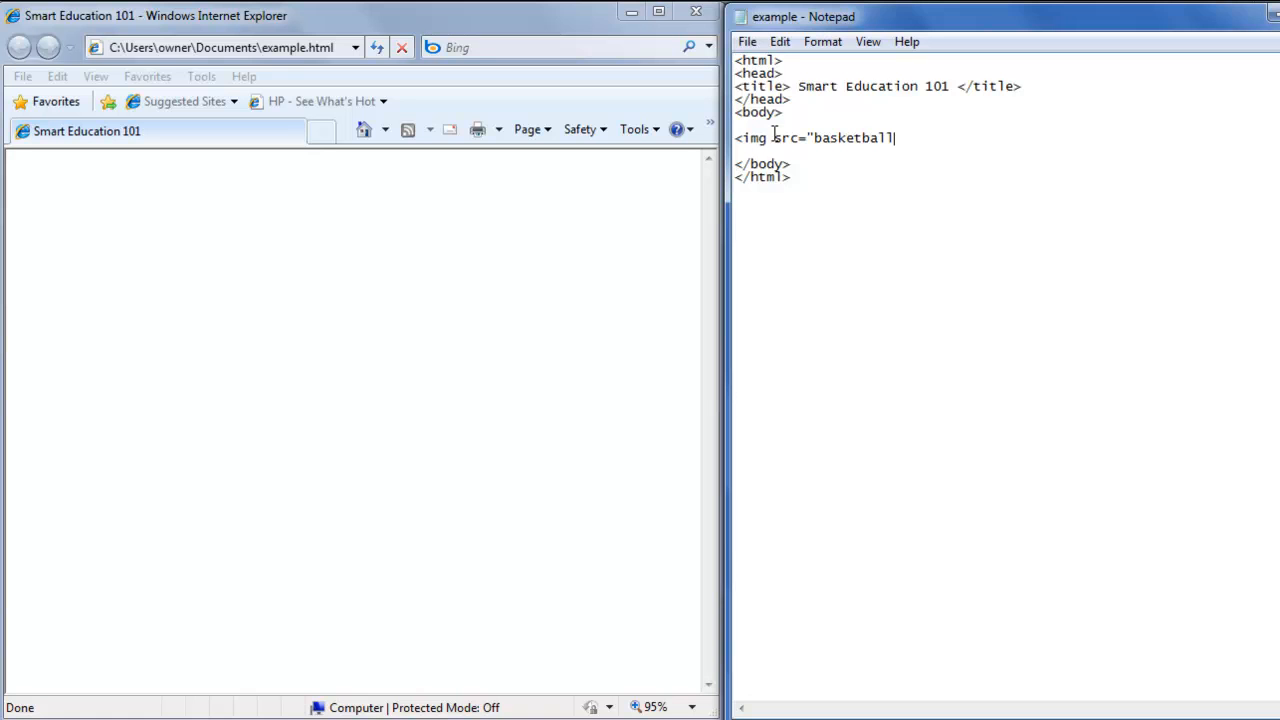
pyautogui.write('.')
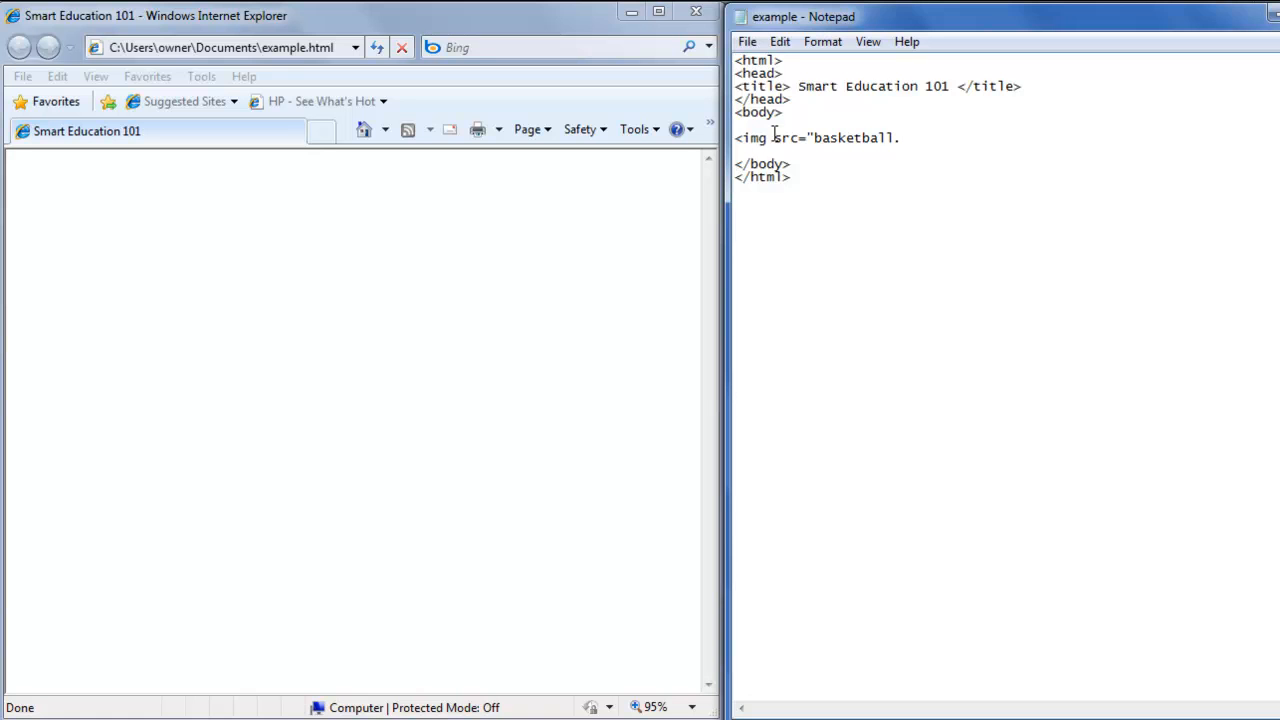
pyautogui.write('jpg')
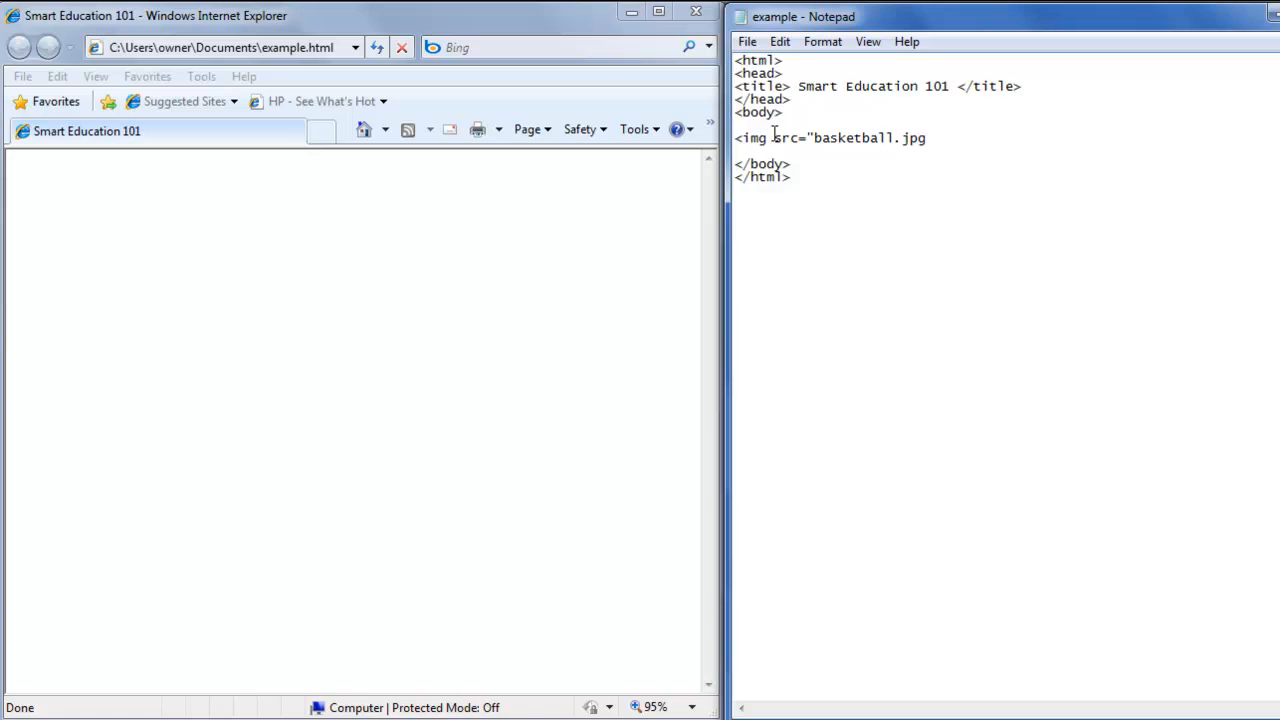
pyautogui.write('"')
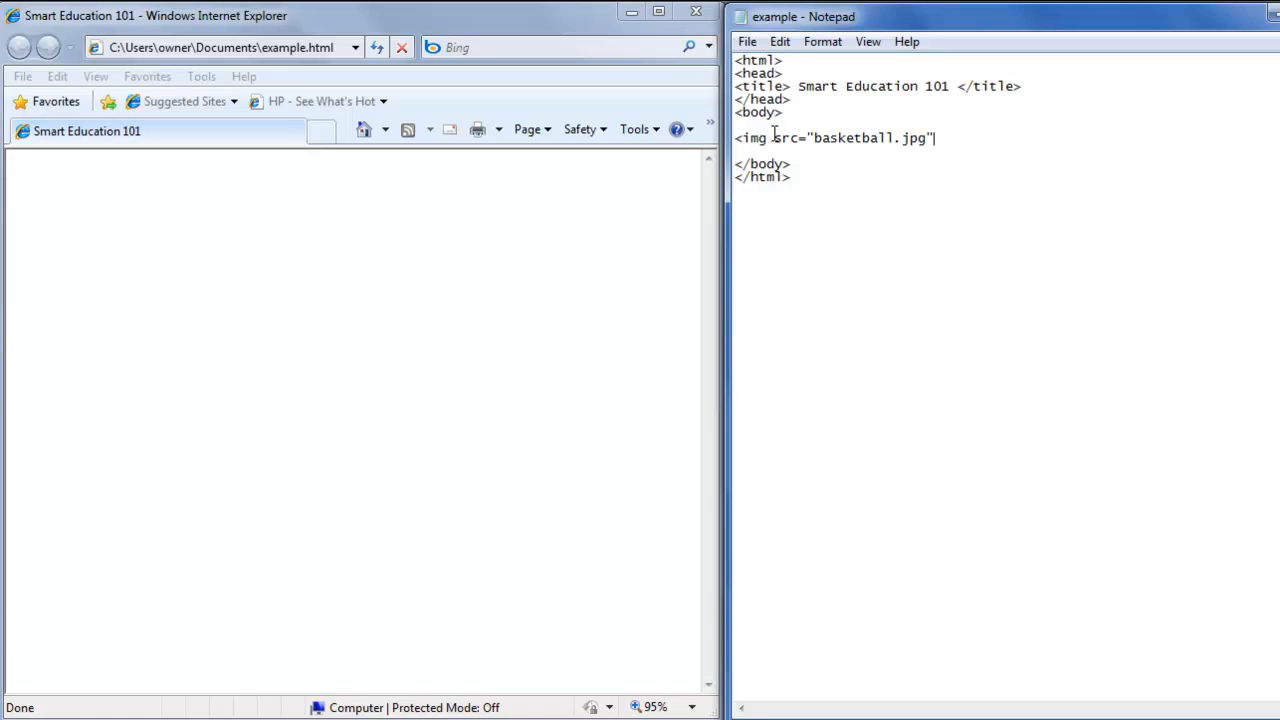
pyautogui.write('>')
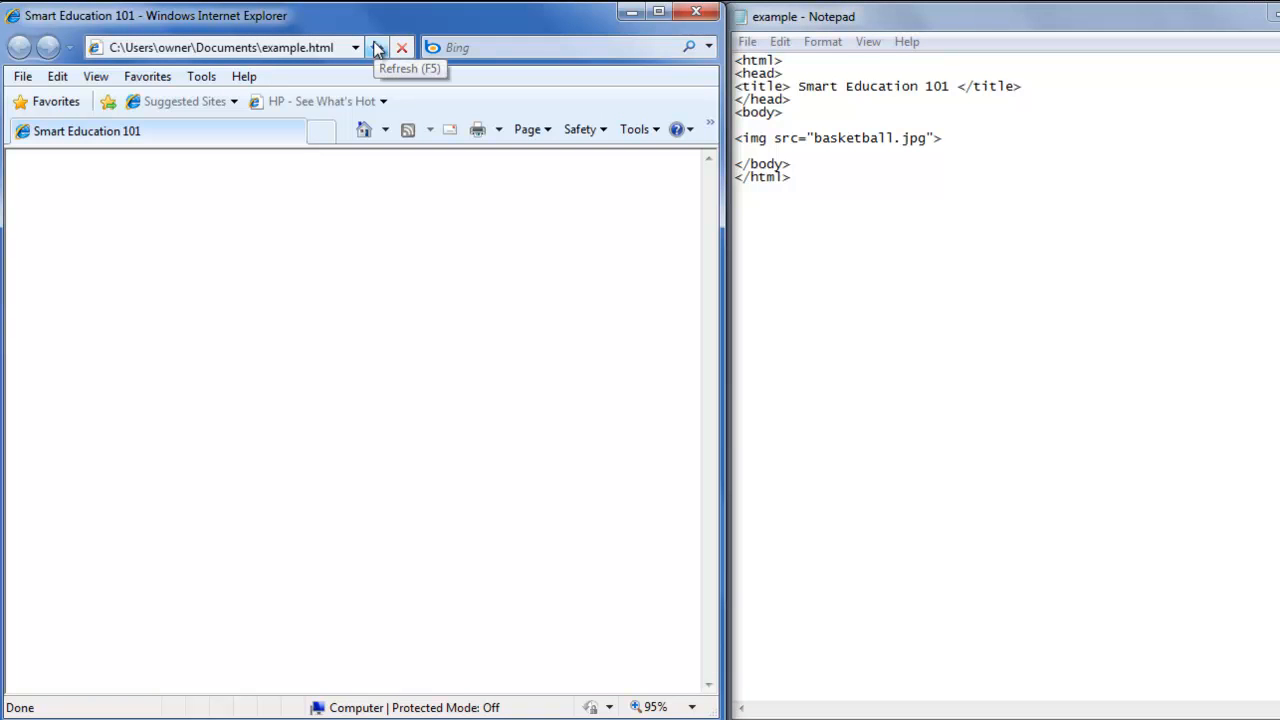
# - Refresh the page so the basketball picture appears on Smart Education 101
pyautogui.click(376, 48)
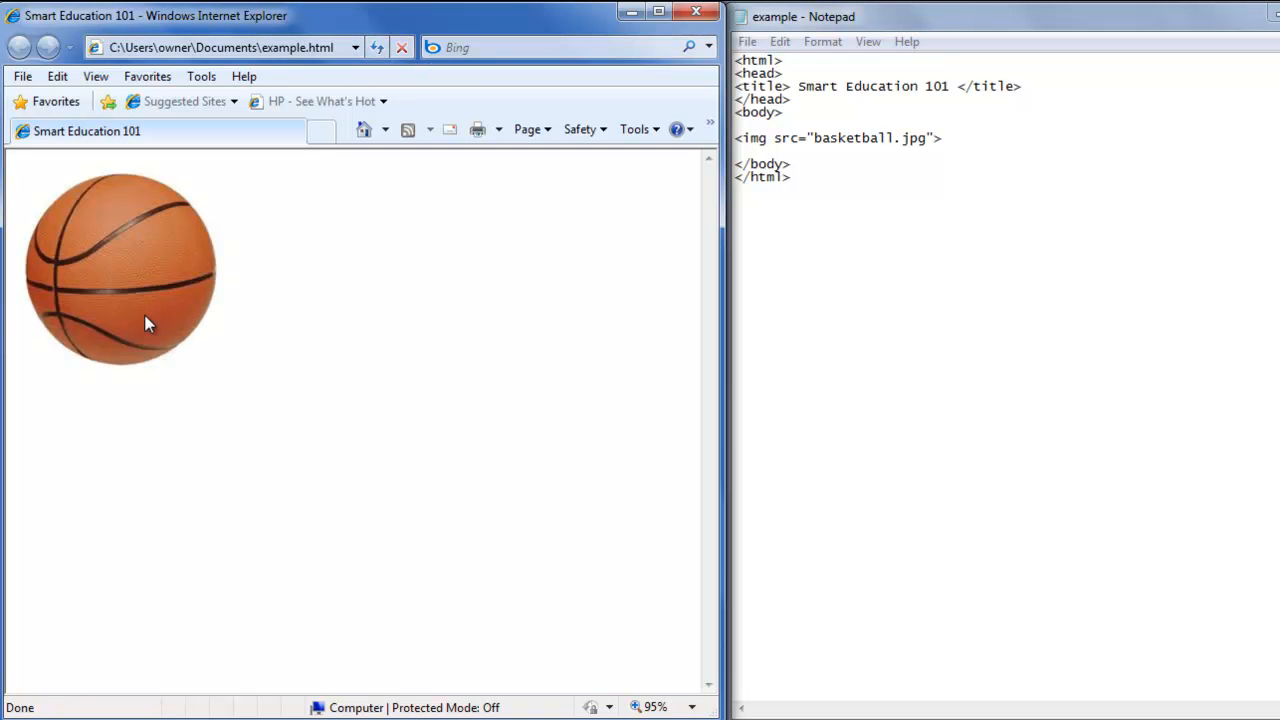
pyautogui.moveTo(176, 264)
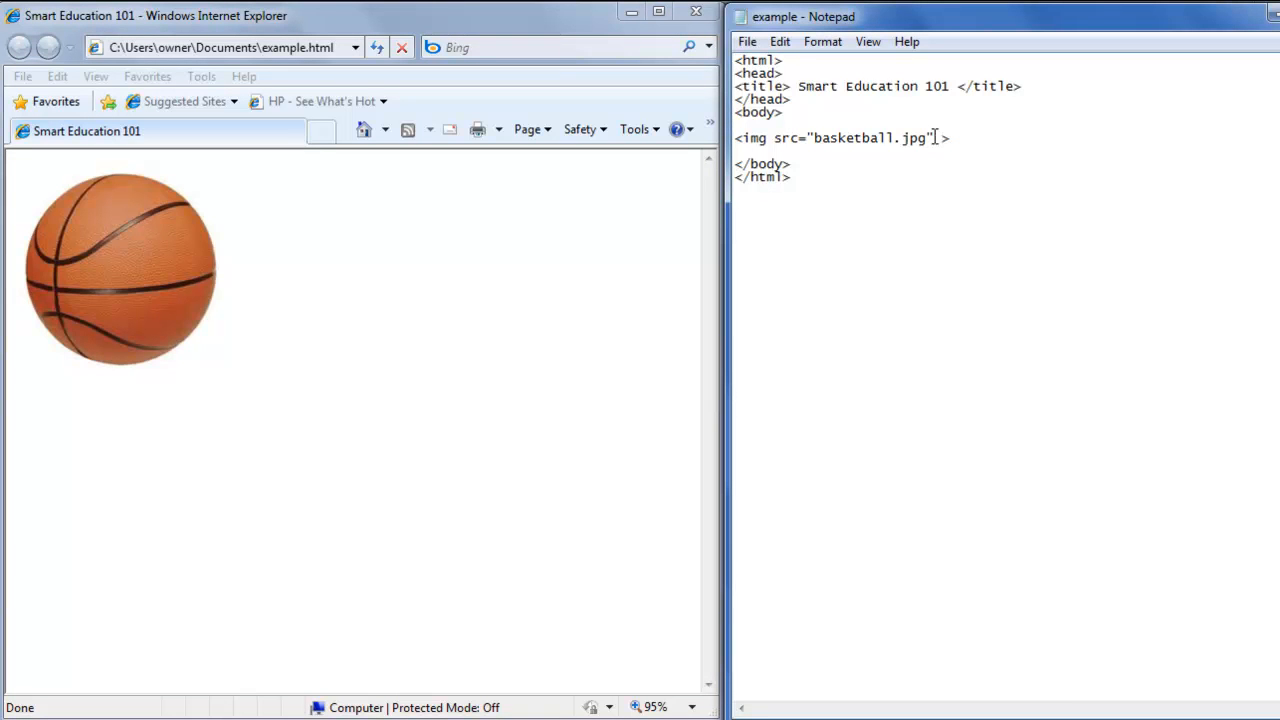
# - Add height="50" width="50" to the img tag and refresh to show the smaller ball
pyautogui.write('h')
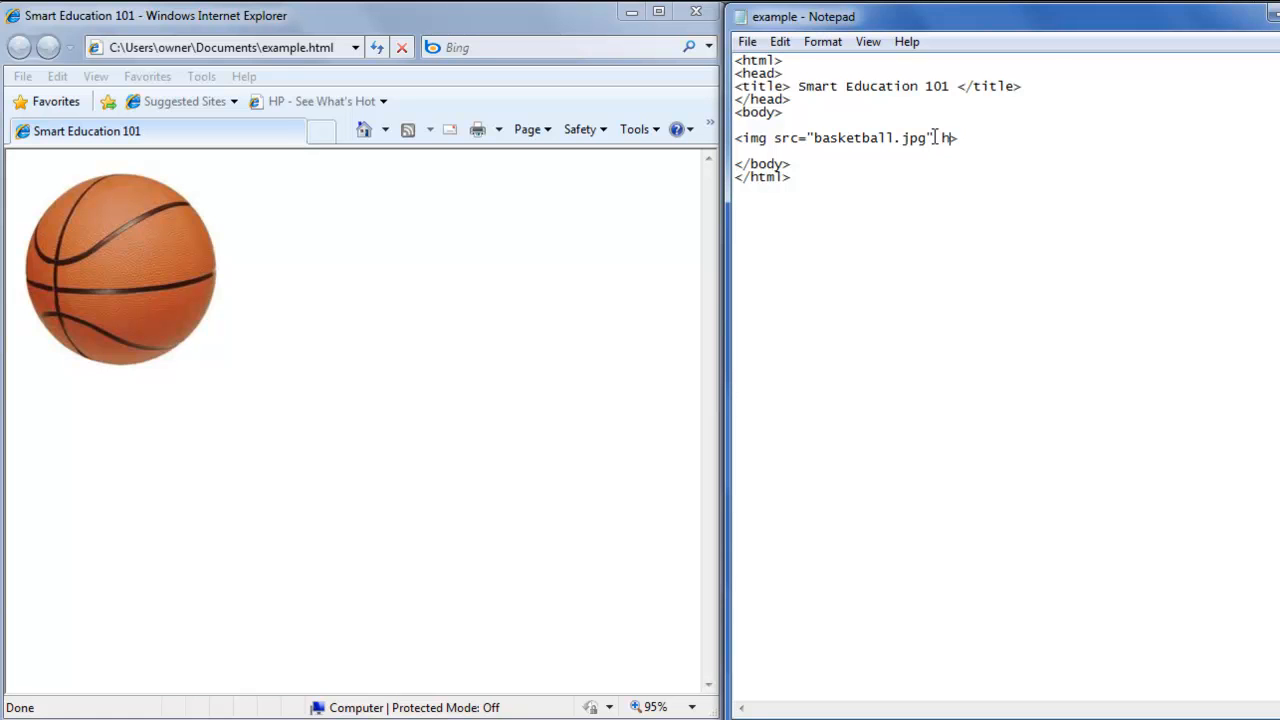
pyautogui.write('eight="')
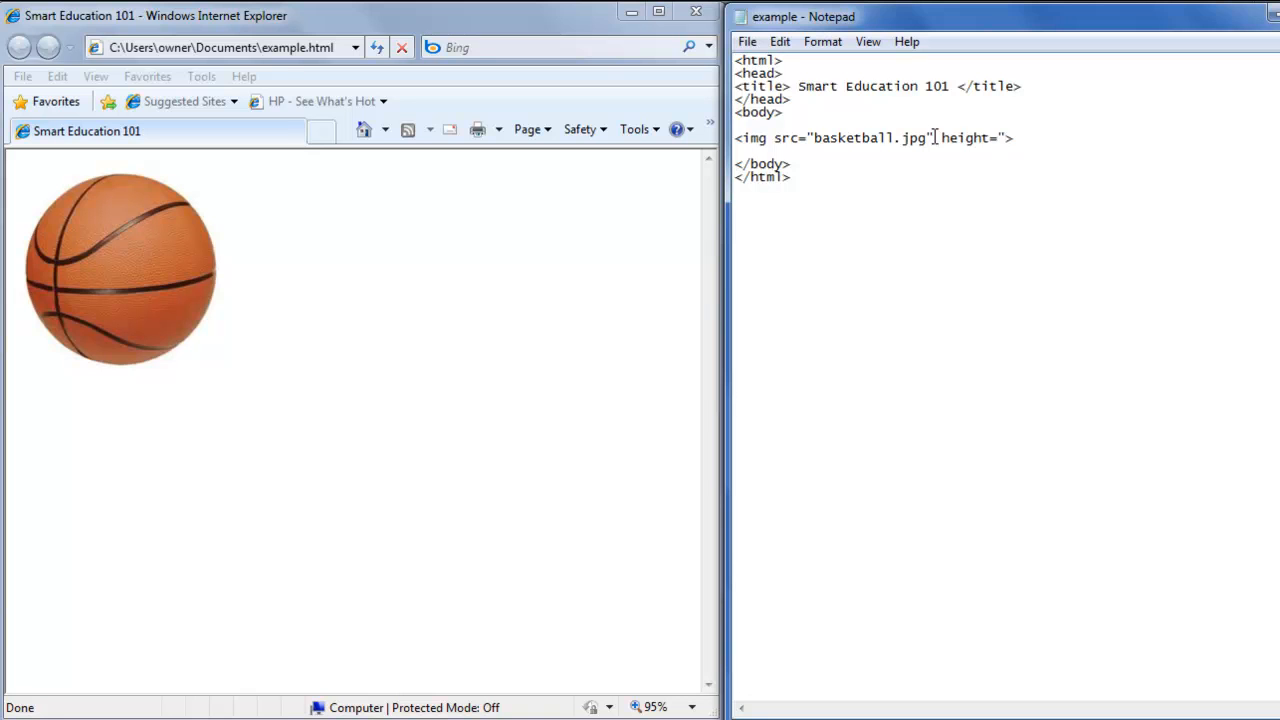
pyautogui.write('5')
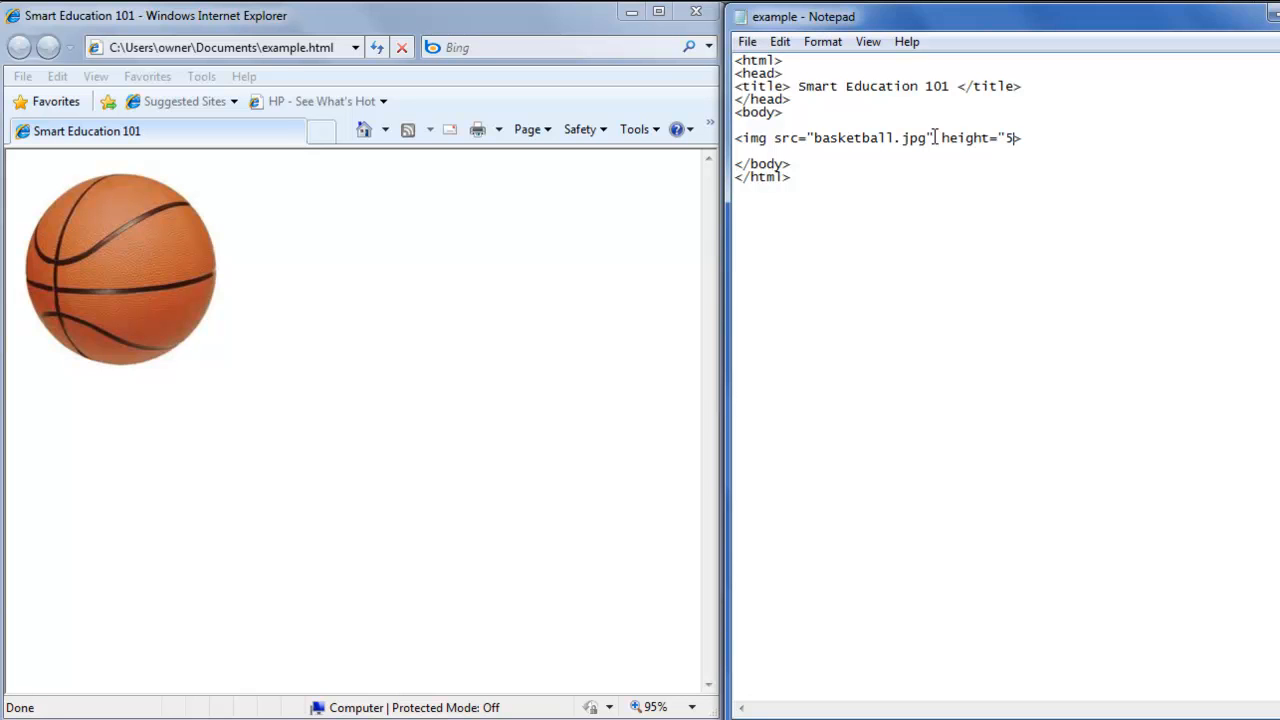
pyautogui.write('0" width=')
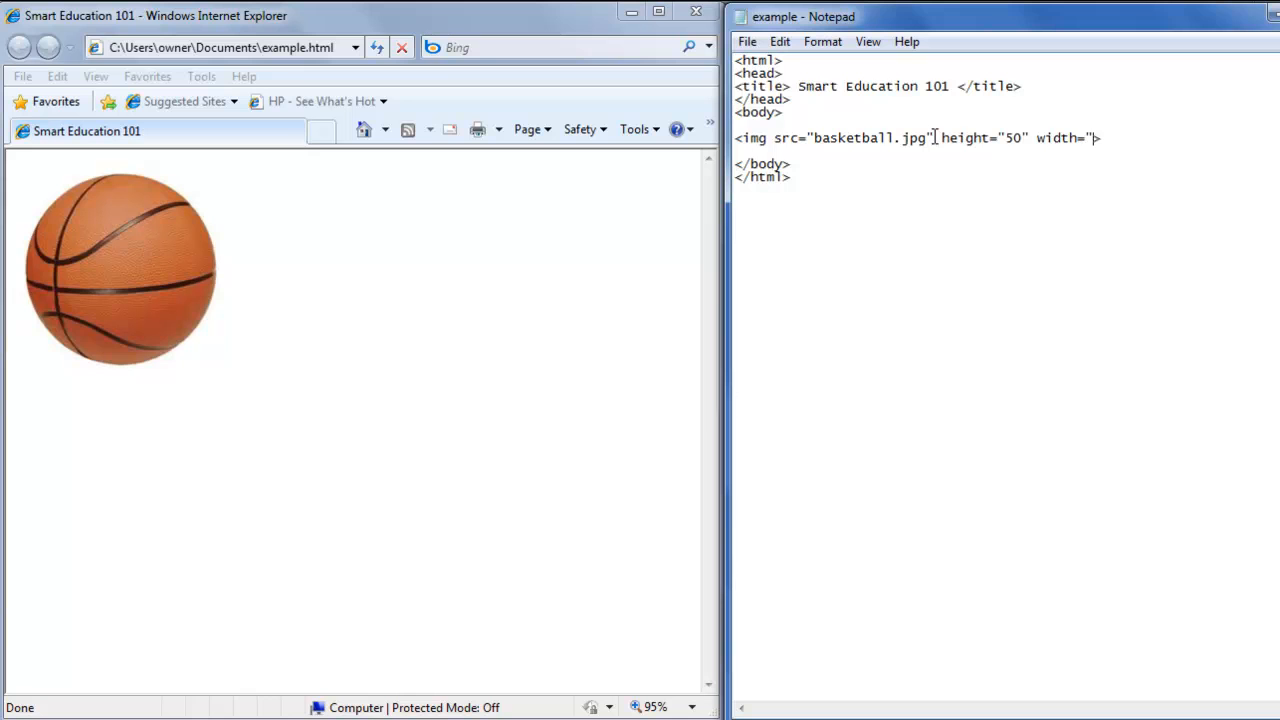
pyautogui.write('50')
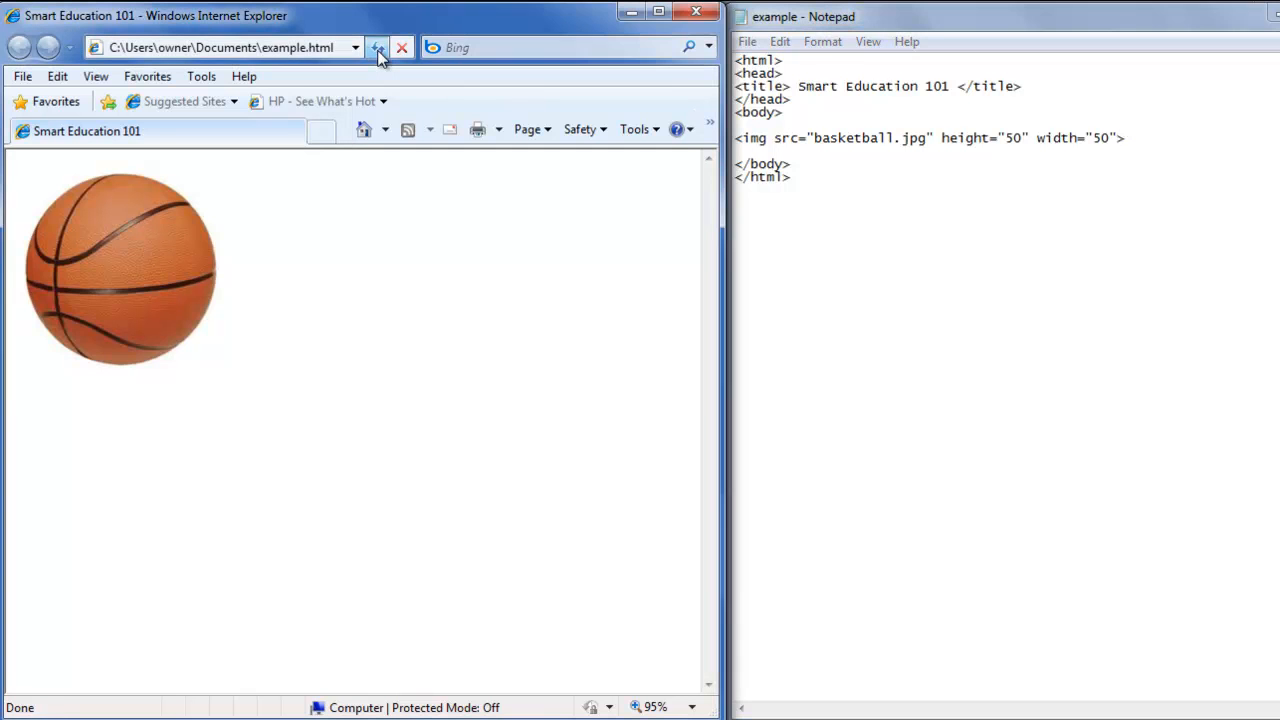
pyautogui.click(376, 48)
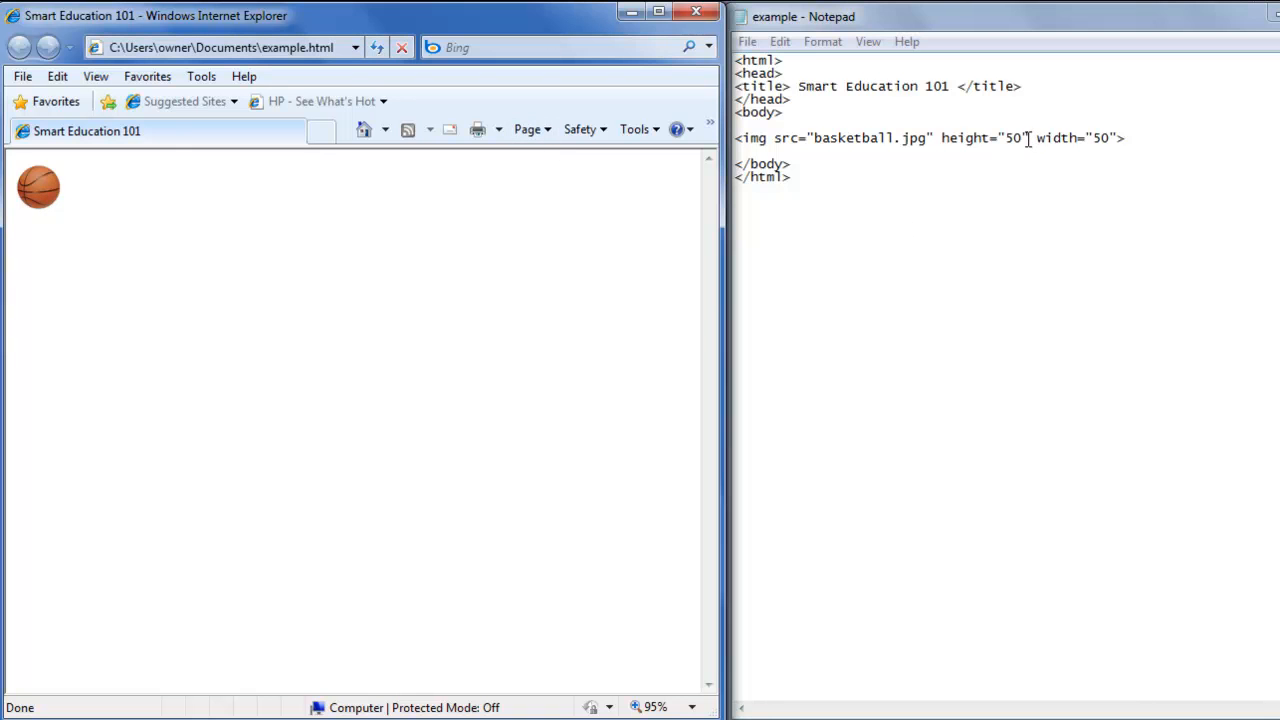
pyautogui.moveTo(980, 144)
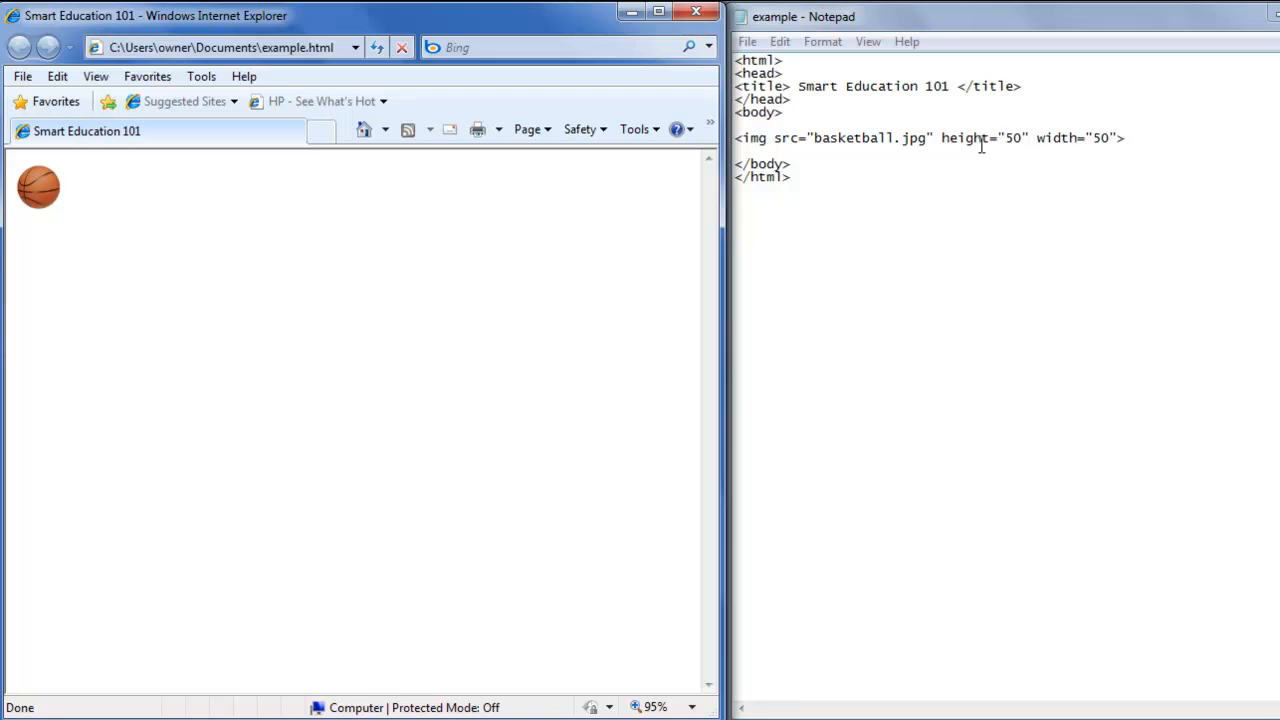
pyautogui.moveTo(784, 132)
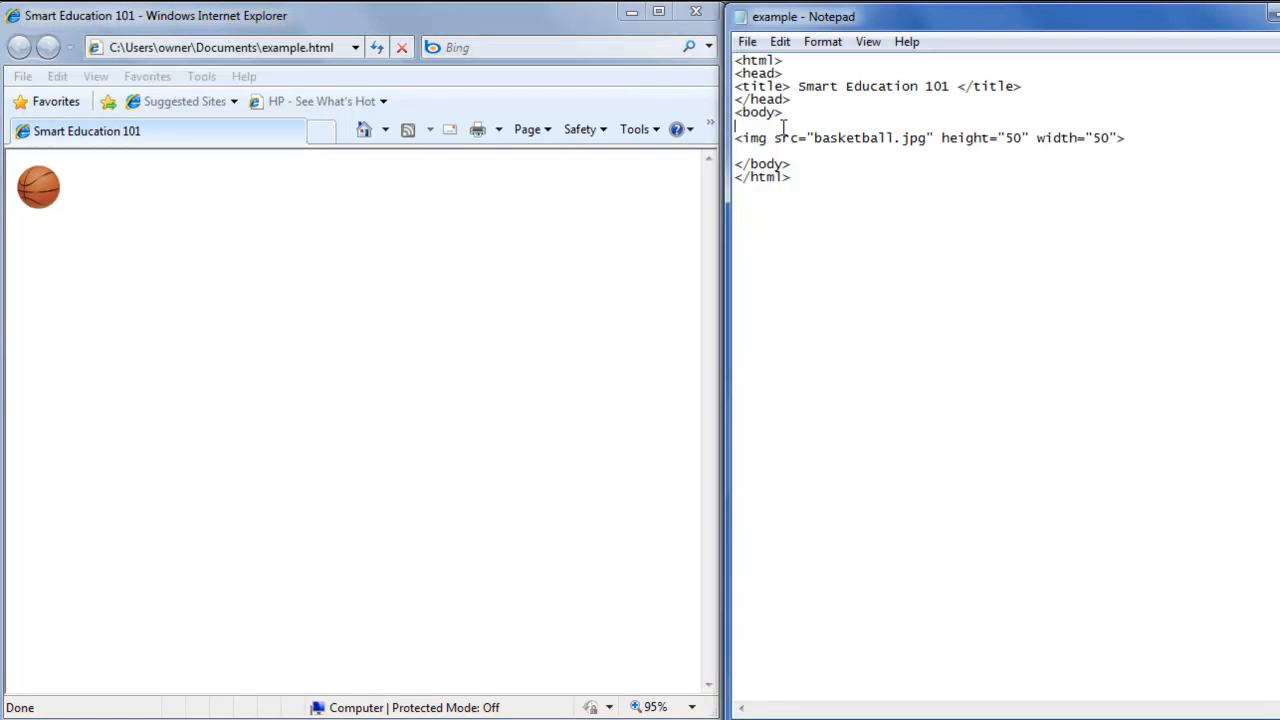
# - Wrap the image in <p align="center">…</p> and refresh to show it centered
pyautogui.write('<p')
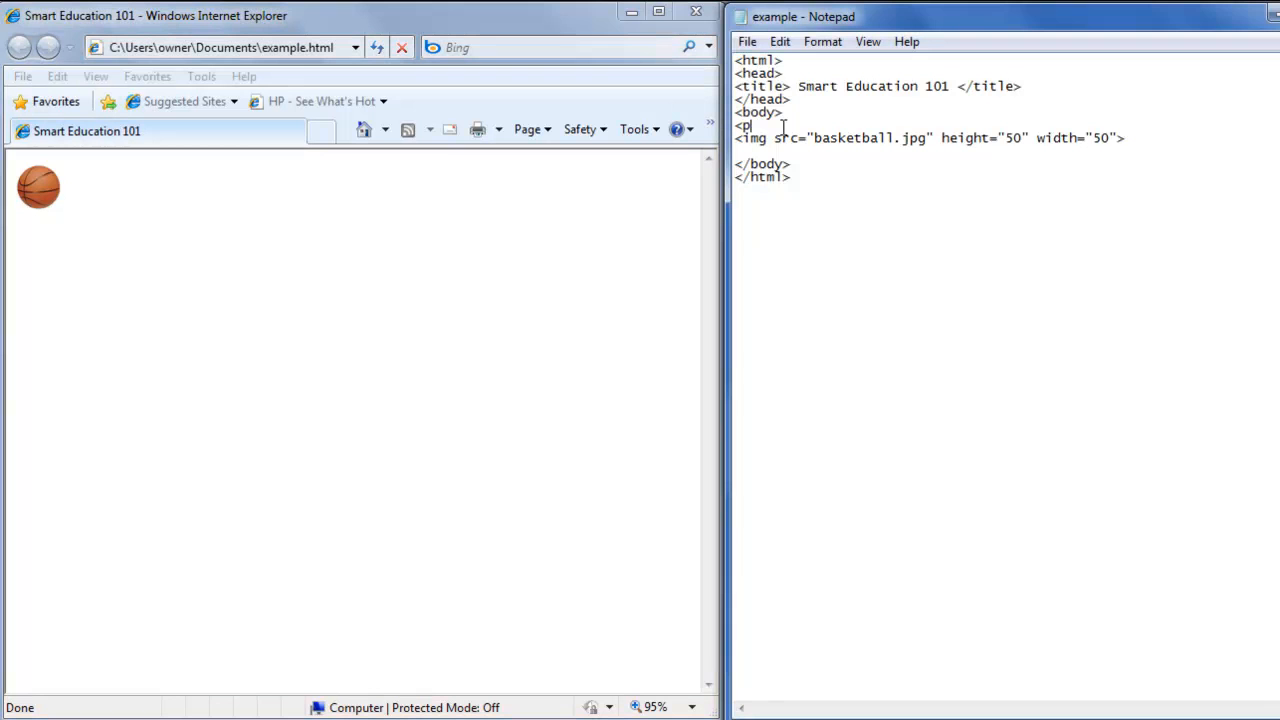
pyautogui.write('a')
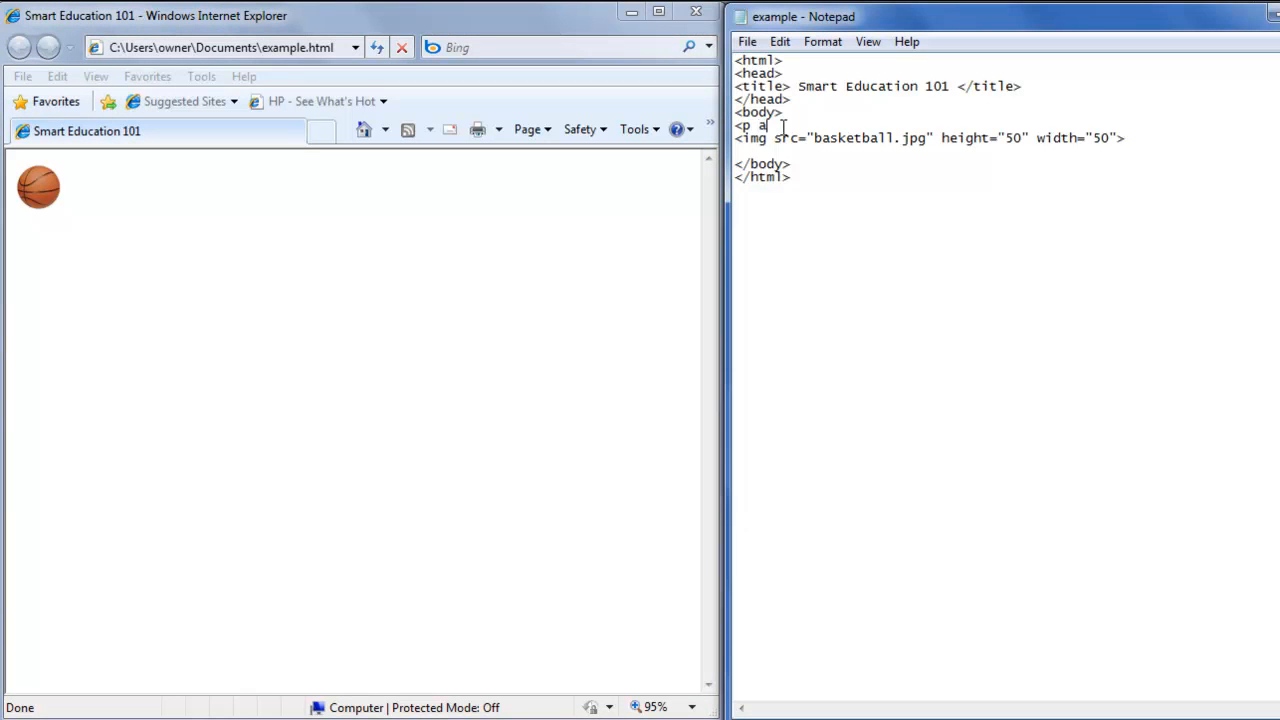
pyautogui.write('lign')
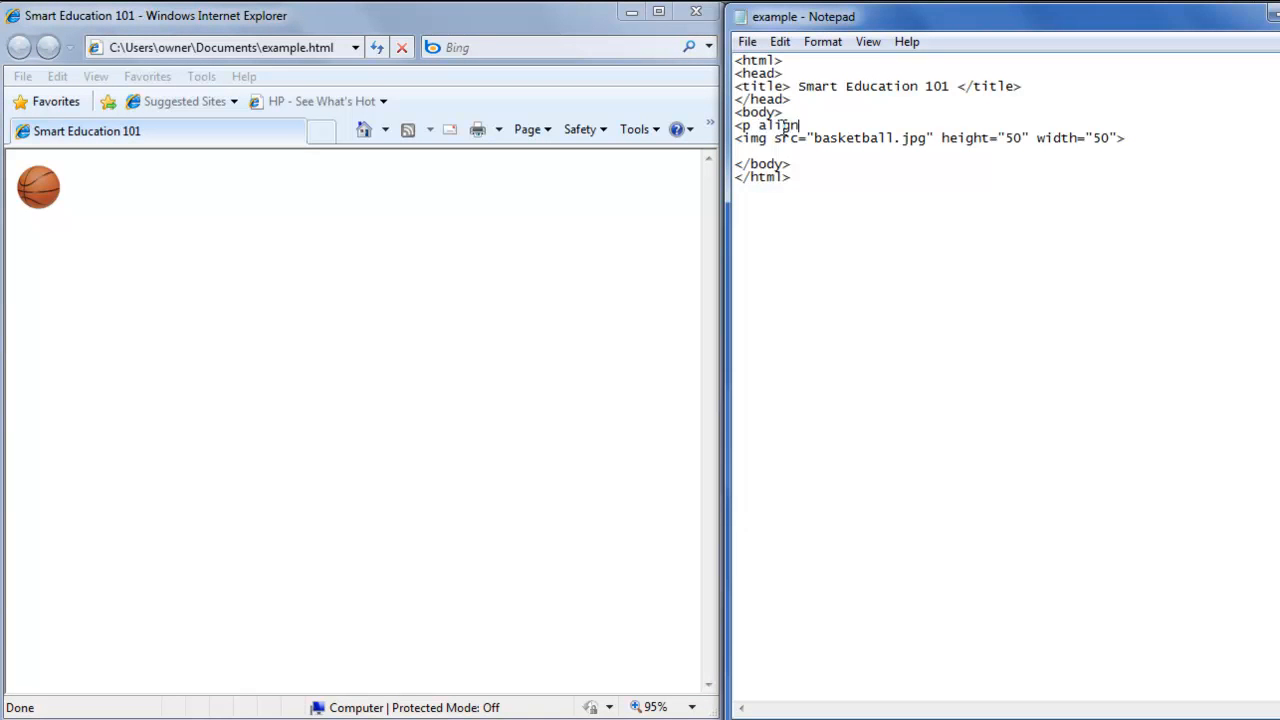
pyautogui.write('="')
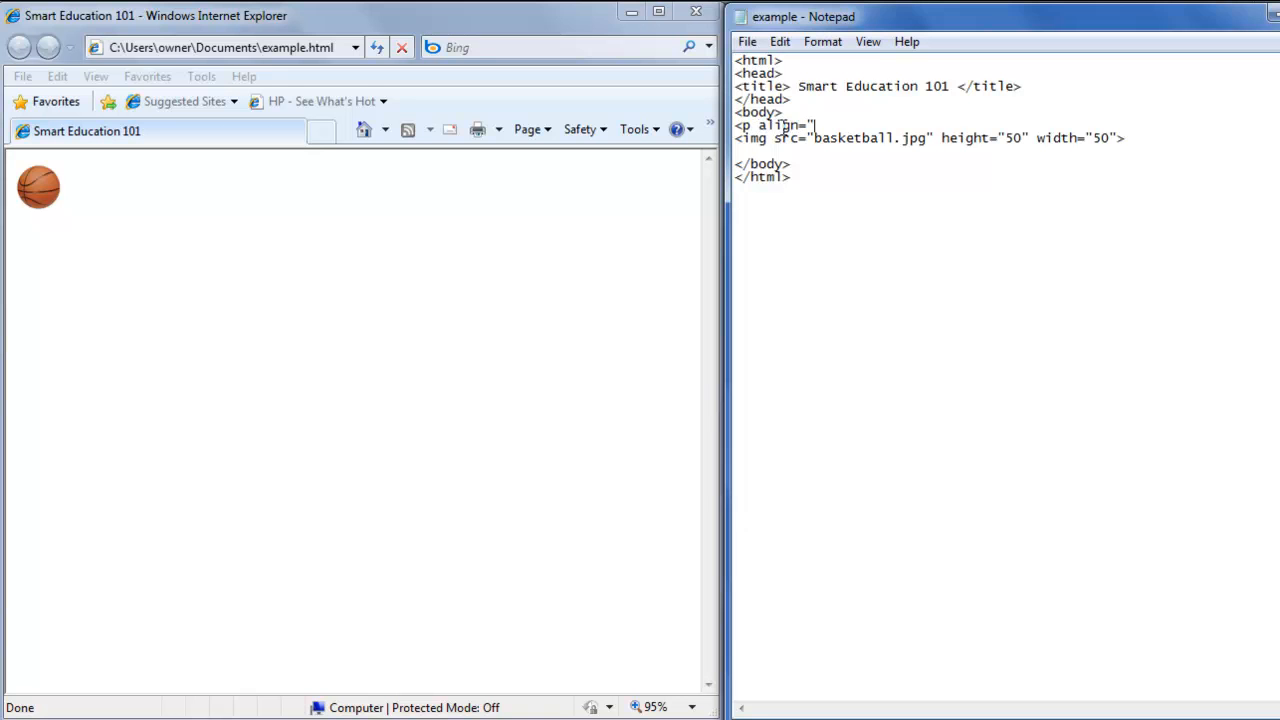
pyautogui.write('ce')
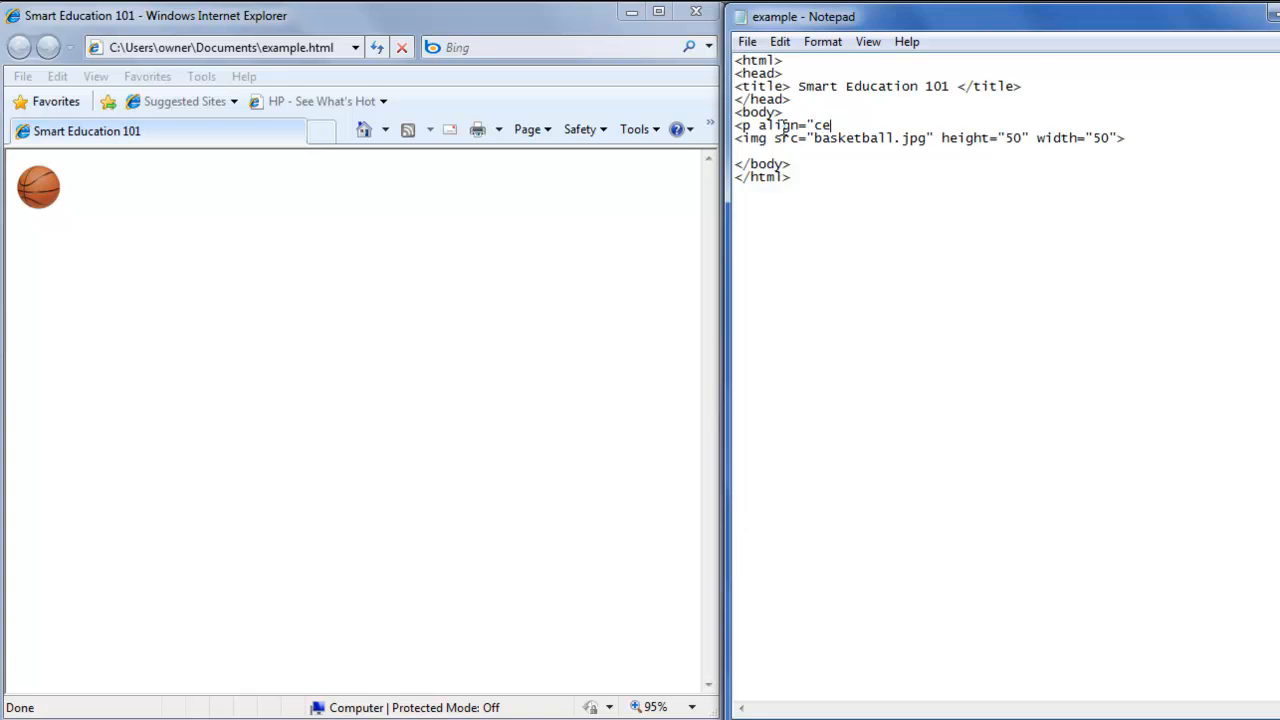
pyautogui.write('nter')
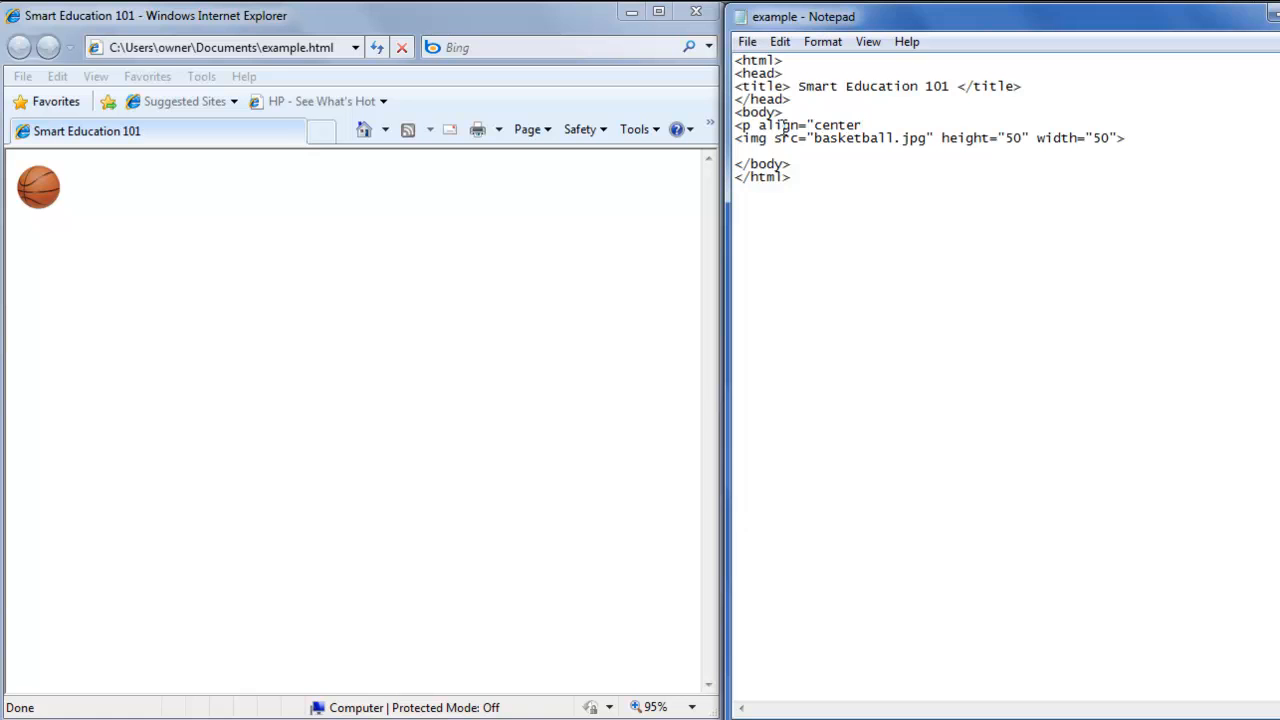
pyautogui.write('">')
pyautogui.write('</p>')
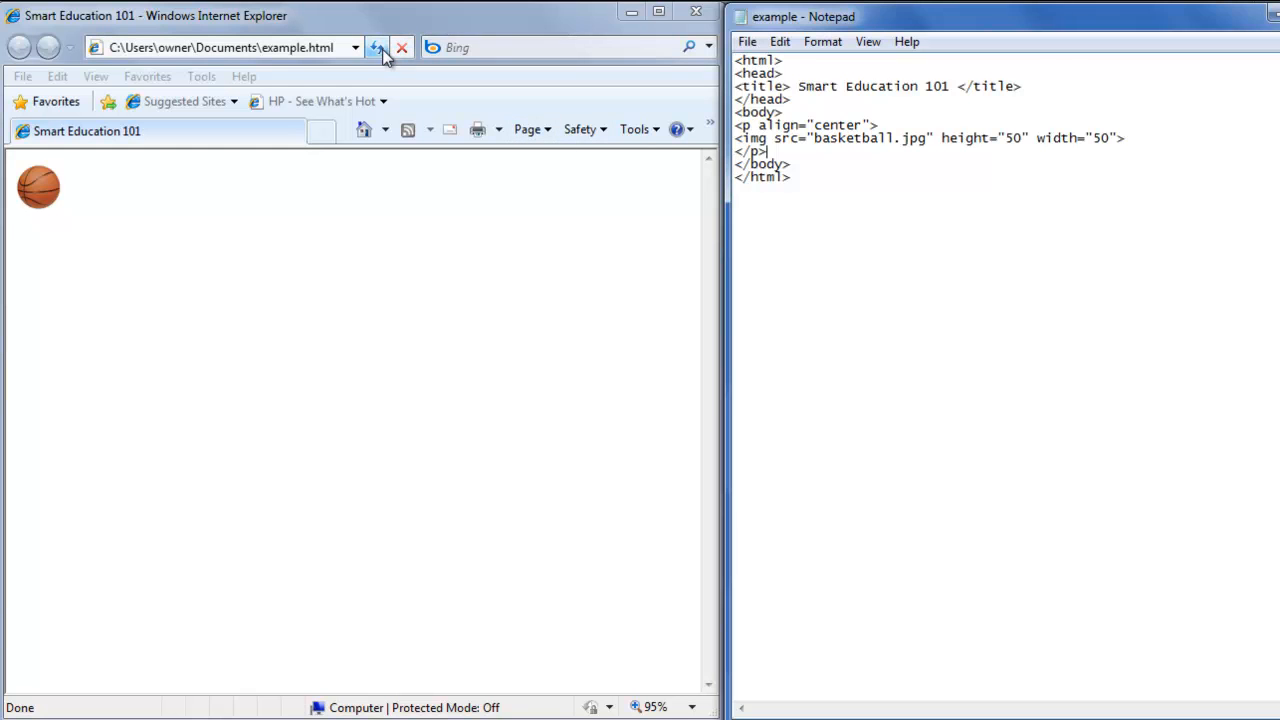
pyautogui.click(378, 48)
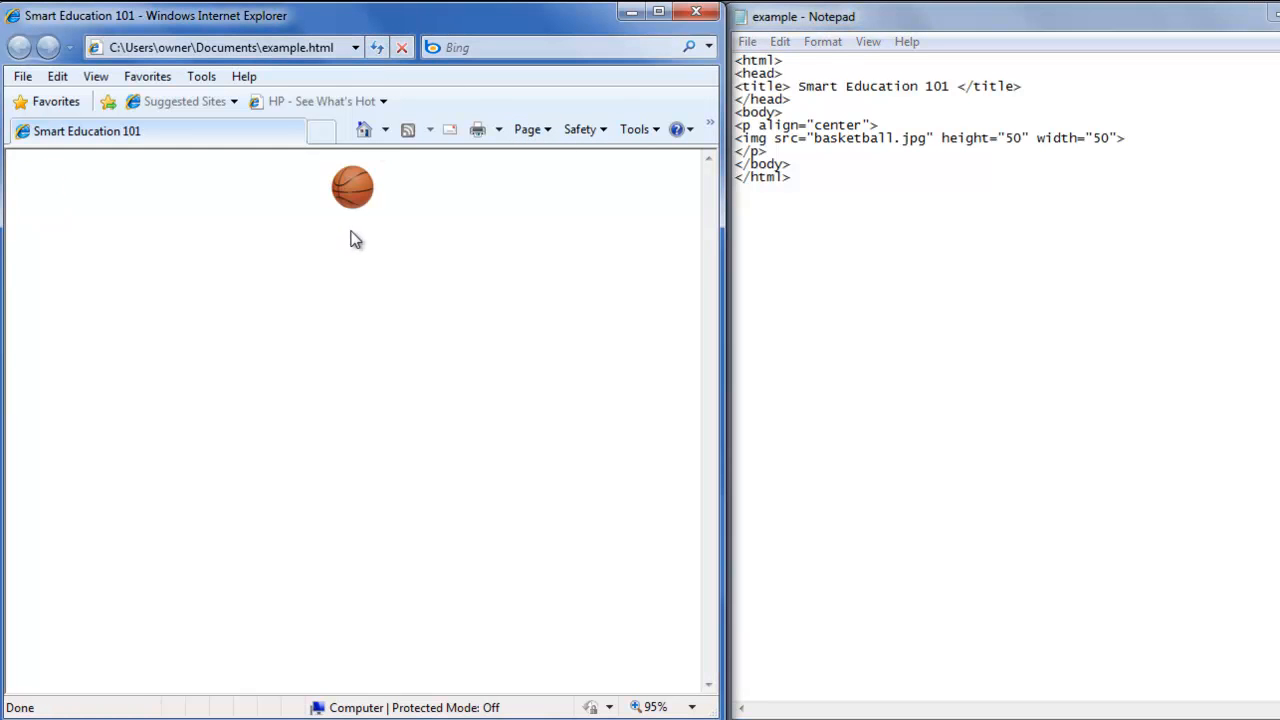
pyautogui.moveTo(360, 232)
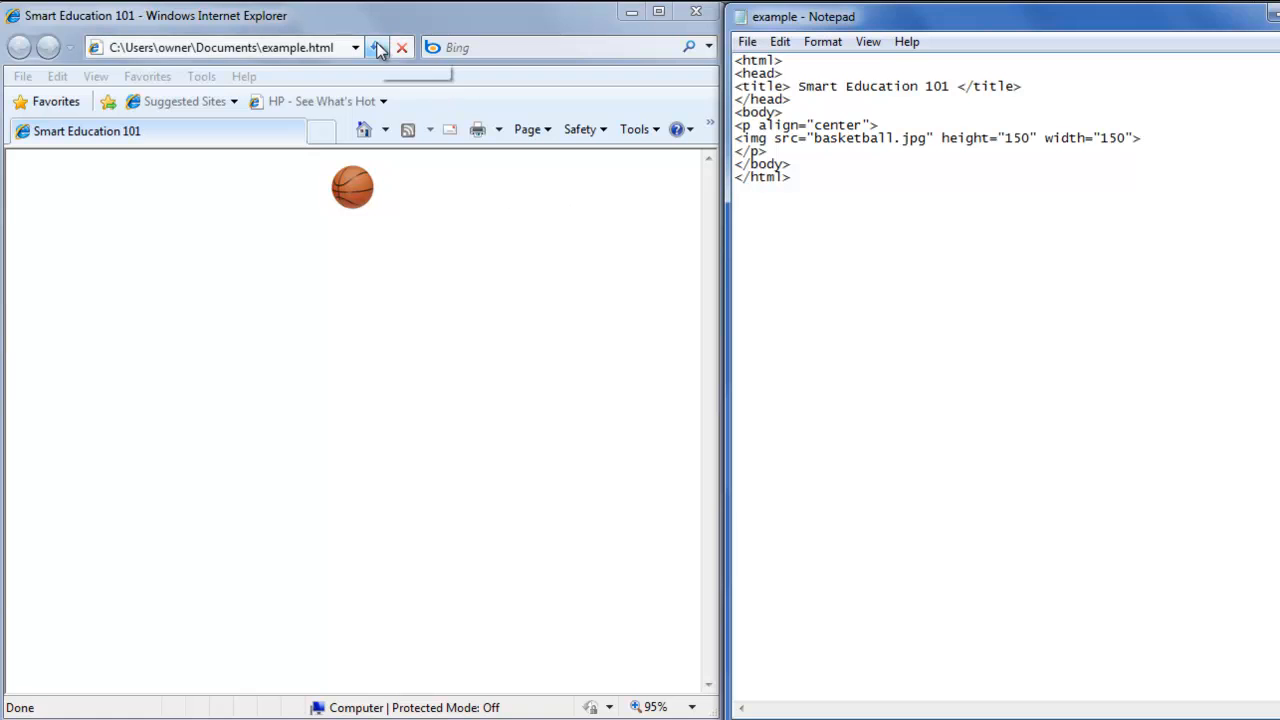
# - Refresh the page to show the 150×150 centered basketball
pyautogui.click(378, 48)
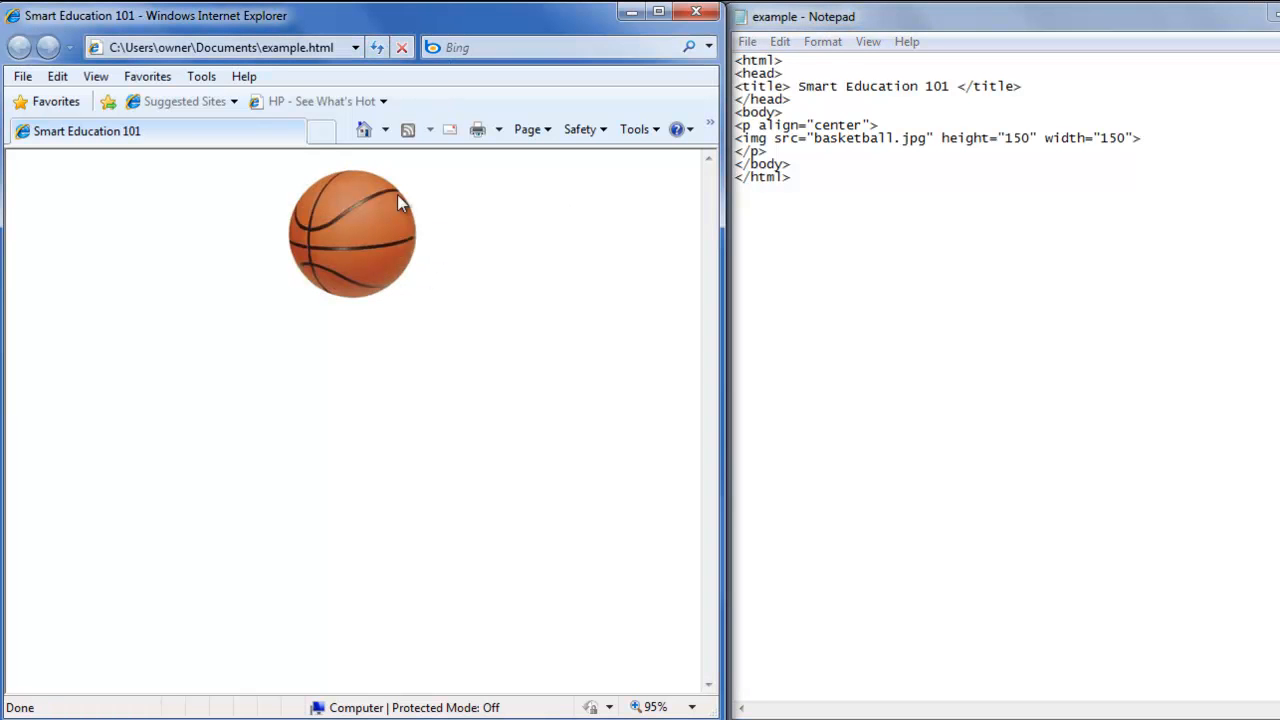
pyautogui.moveTo(470, 332)
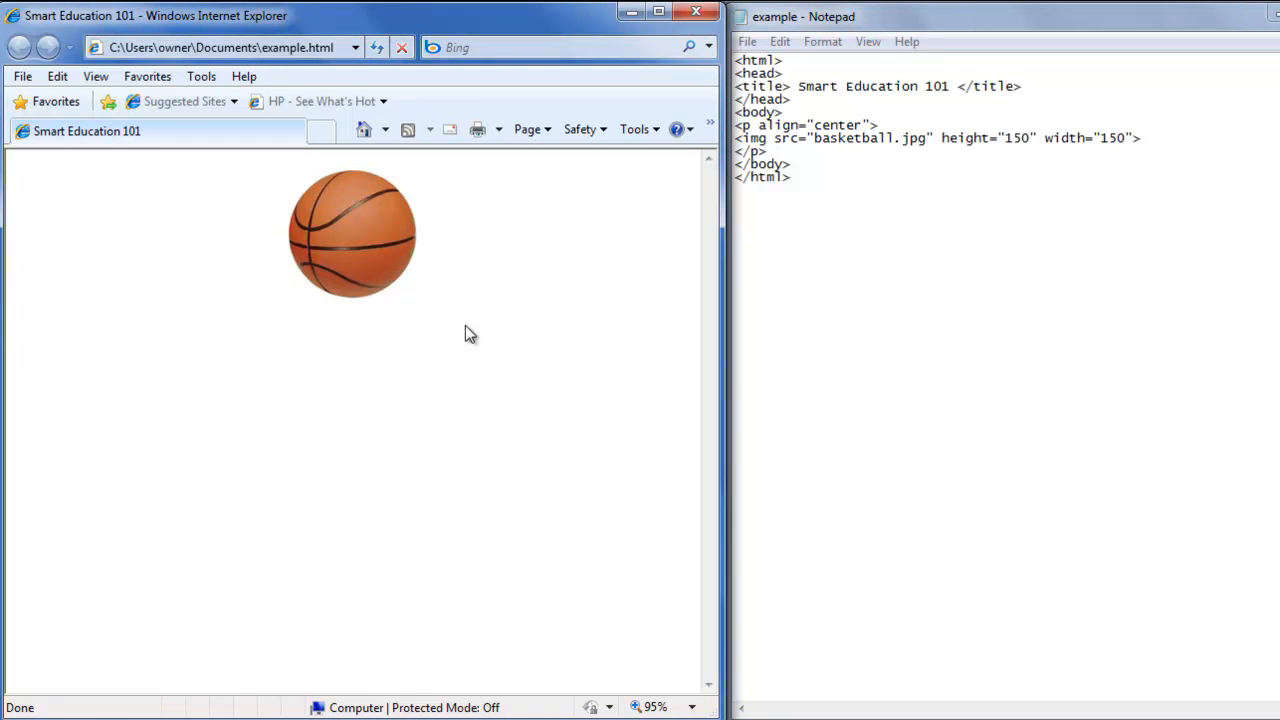